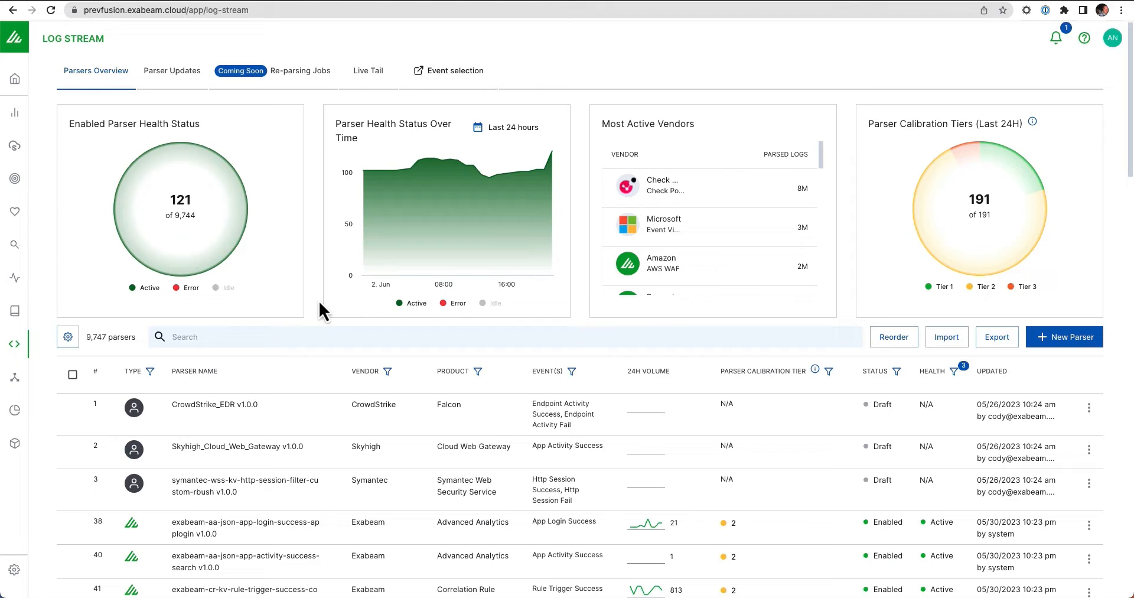
mouse_move(183, 228)
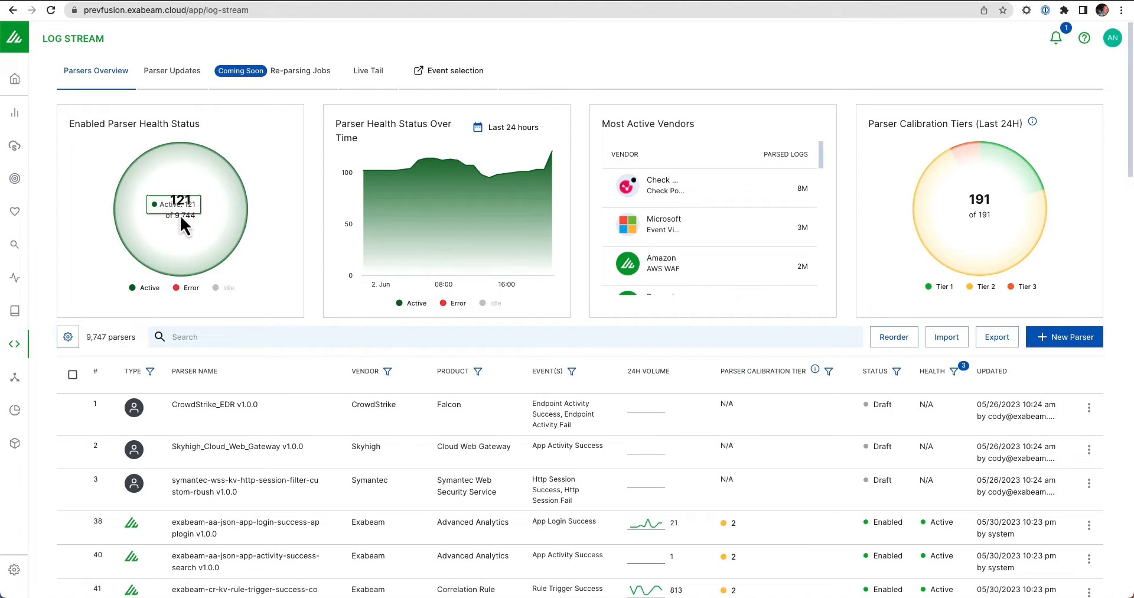
mouse_move(339, 306)
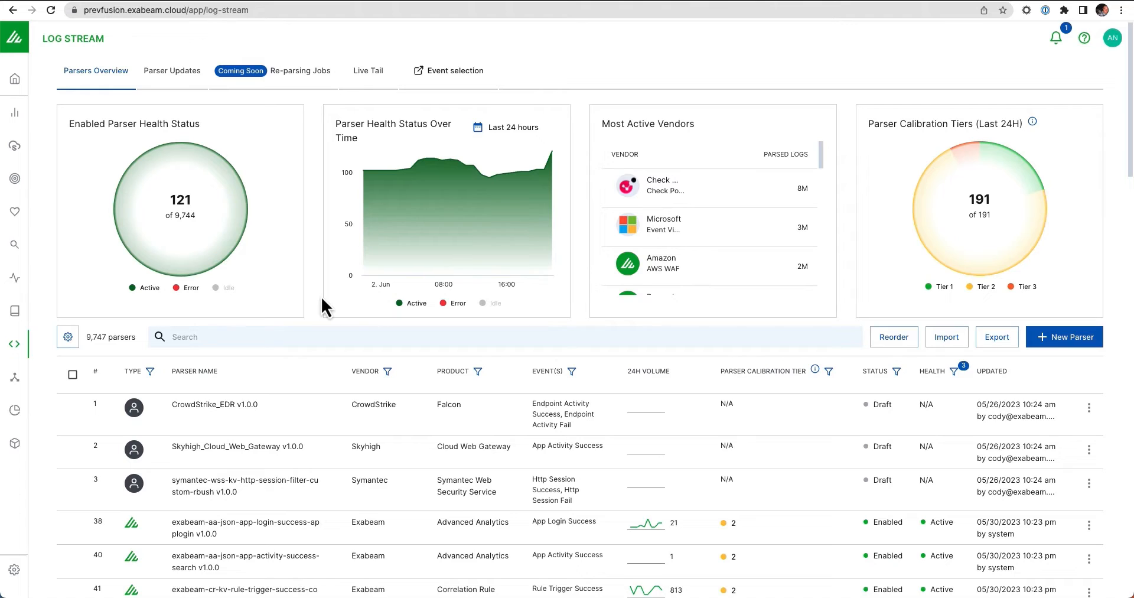
mouse_move(313, 320)
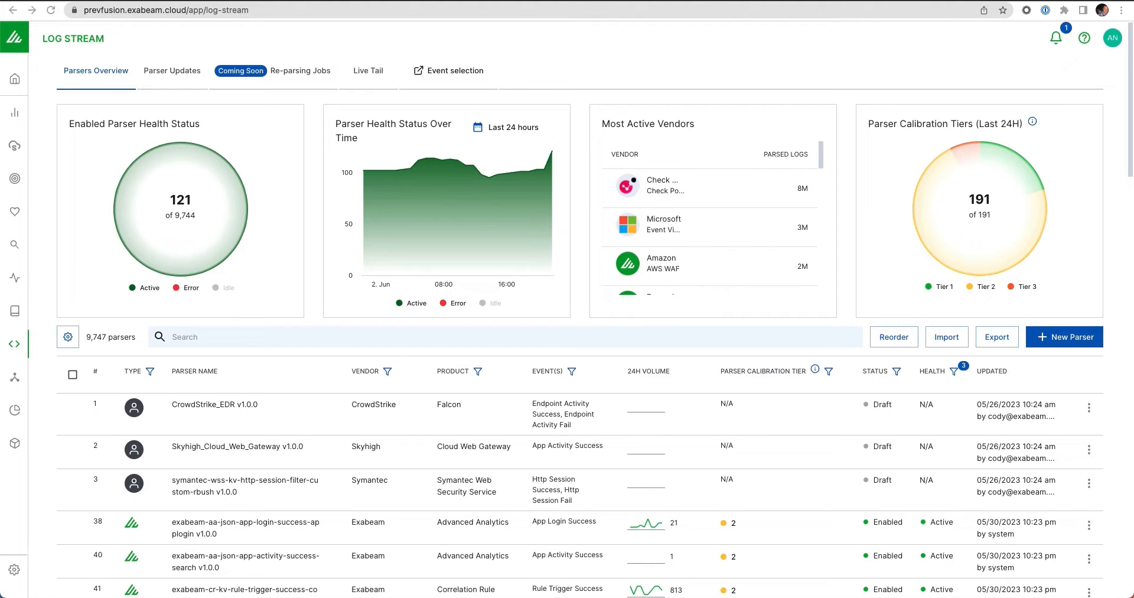
mouse_move(1081, 353)
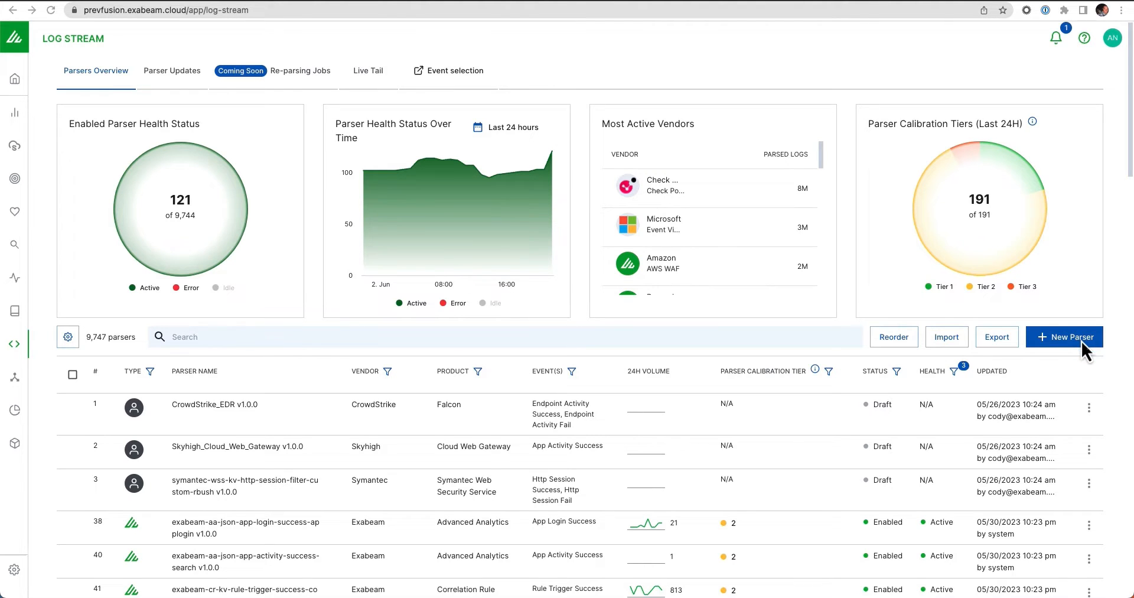
Step: Start a new parser and upload the pasted CrowdStrike log line as its sample
left_click(1073, 336)
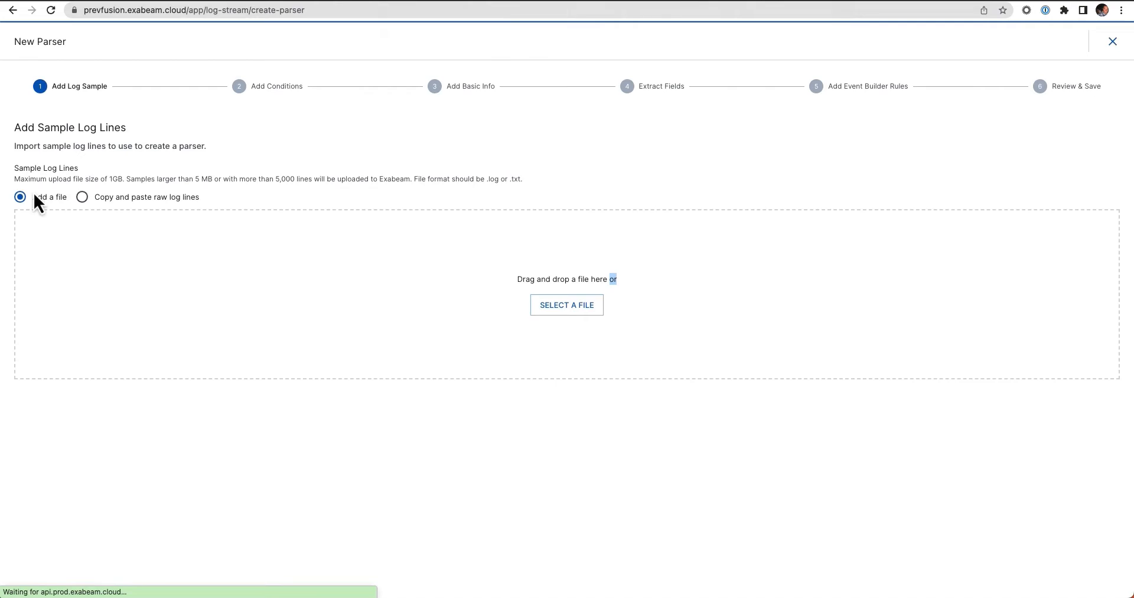
mouse_move(168, 246)
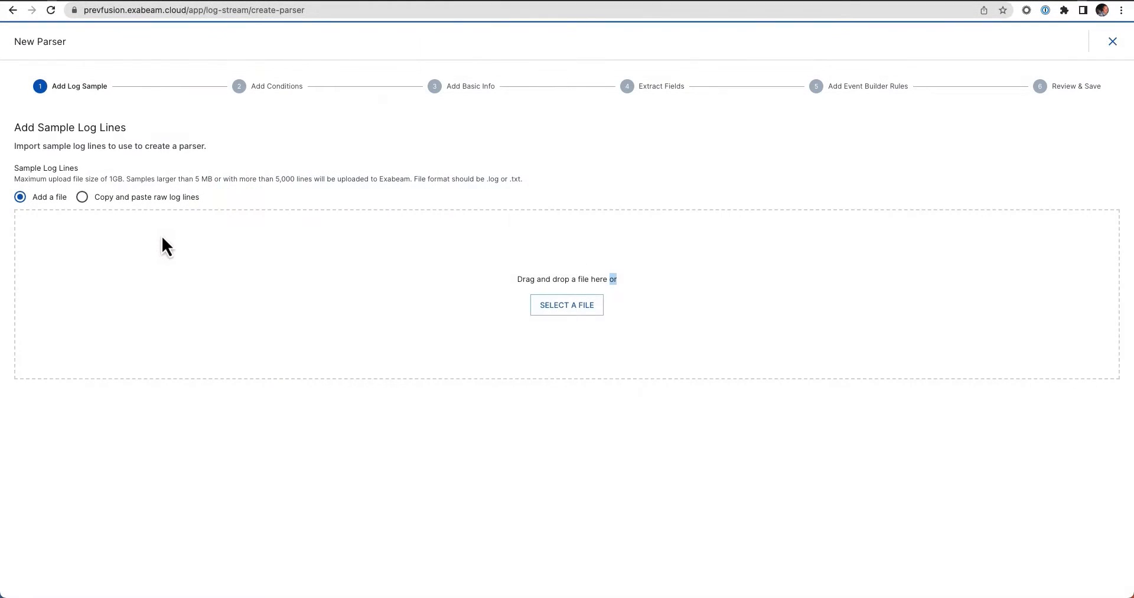
left_click(83, 197)
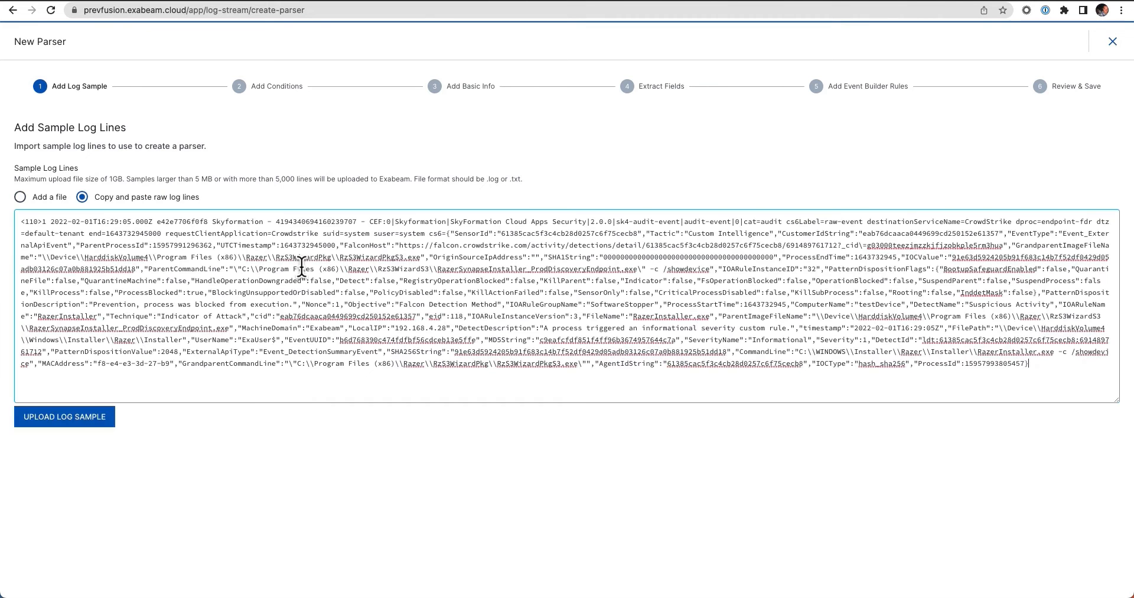
left_click(64, 417)
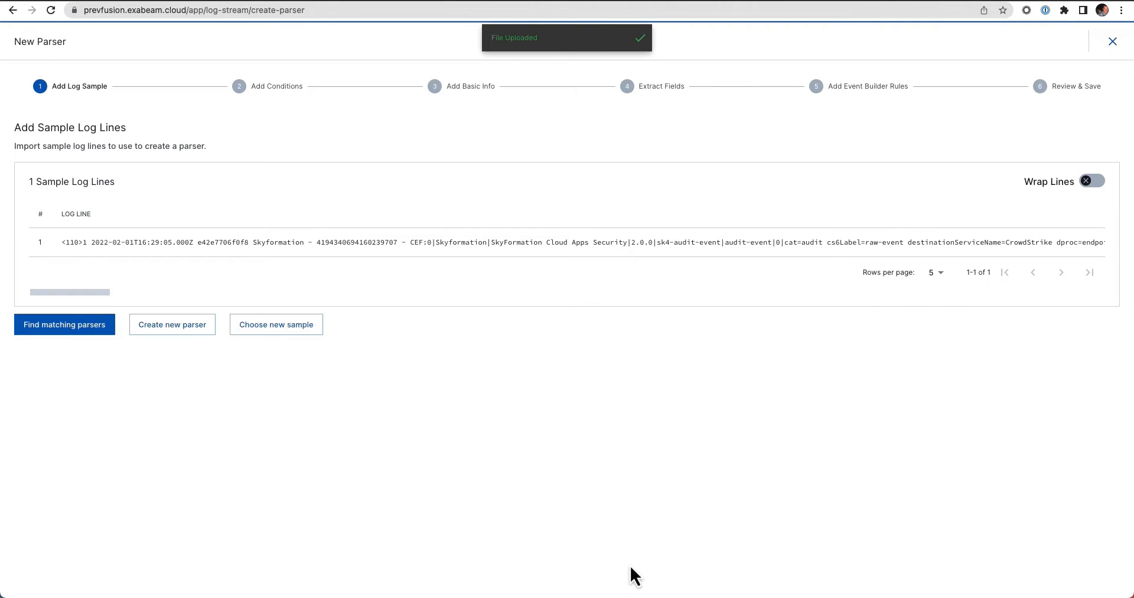
mouse_move(166, 333)
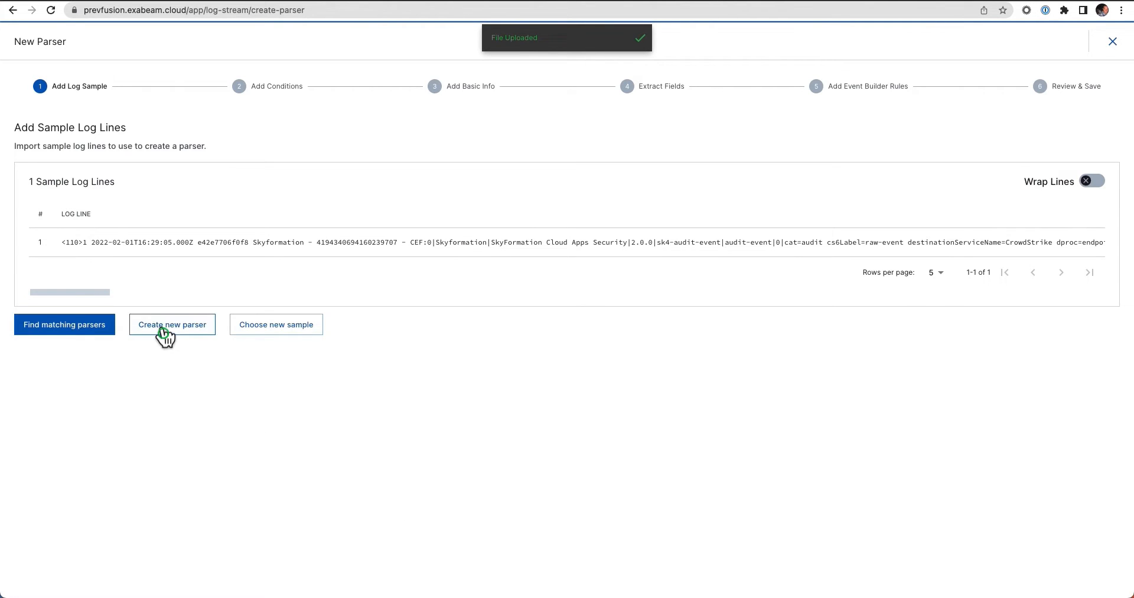
Step: Create a parser from the sample with destinationServiceName=CrowdStrike as its first condition
left_click(173, 325)
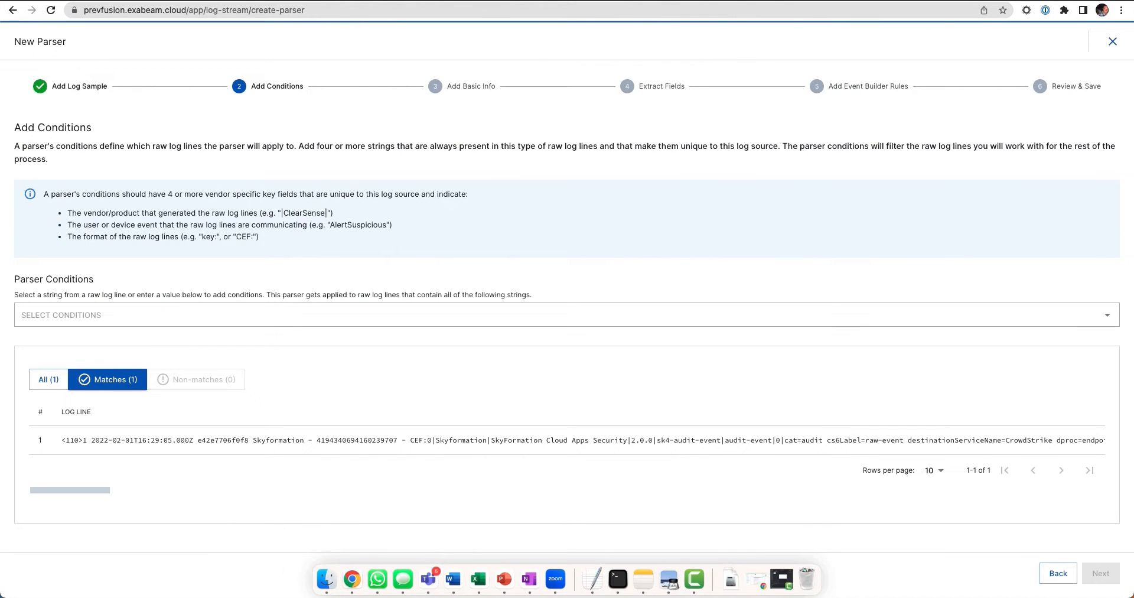
mouse_move(59, 497)
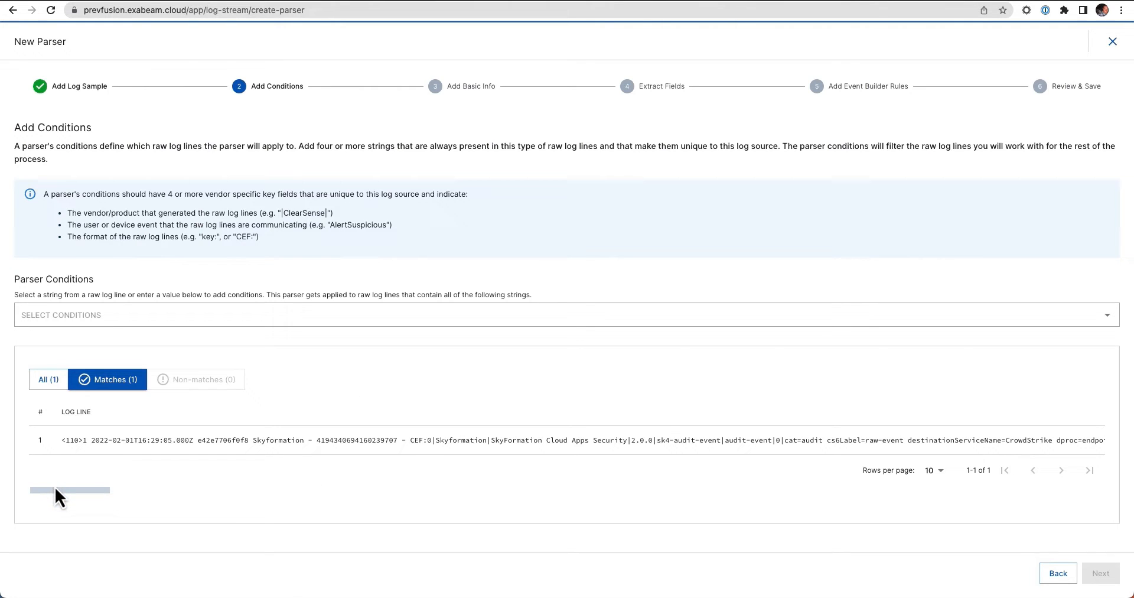
left_click_drag(58, 491, 107, 491)
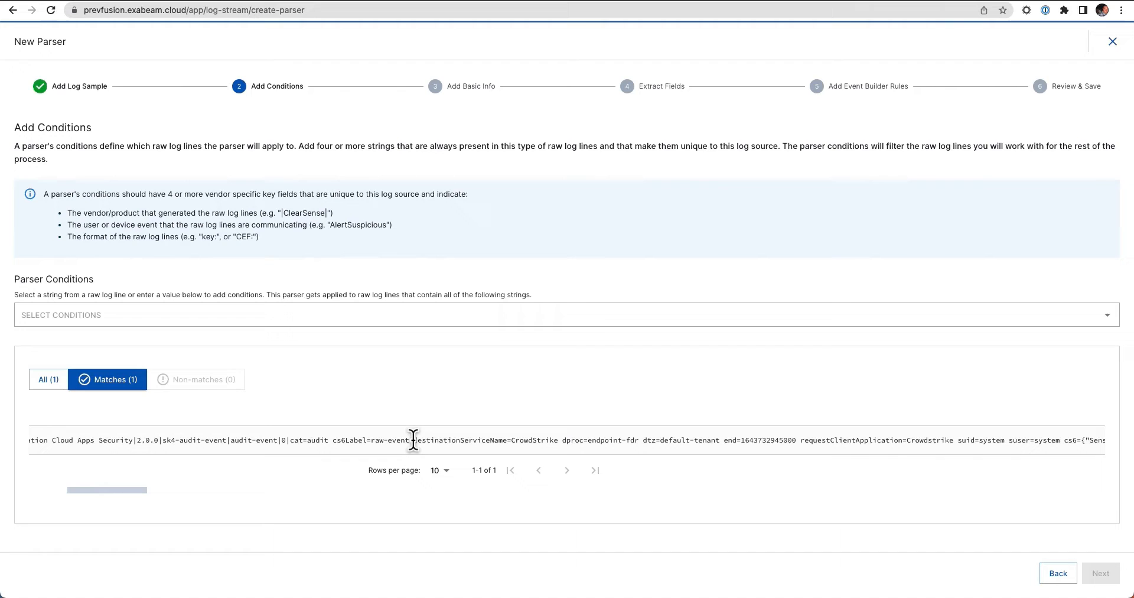
left_click_drag(413, 440, 556, 439)
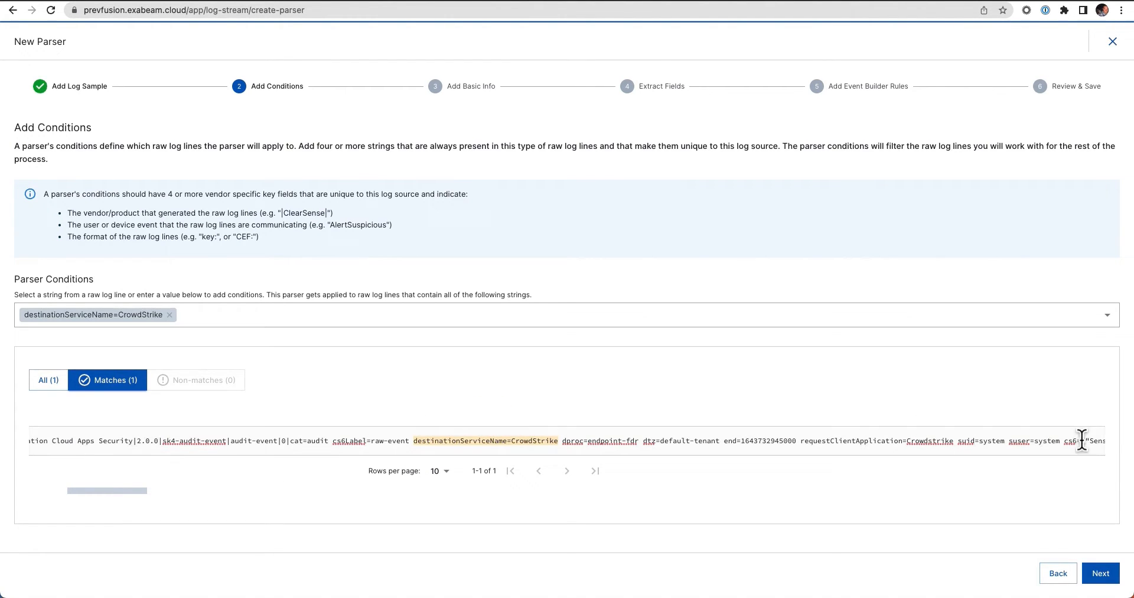
Step: Name the parser csalert and assign it the Alert Create Success event
left_click(1101, 573)
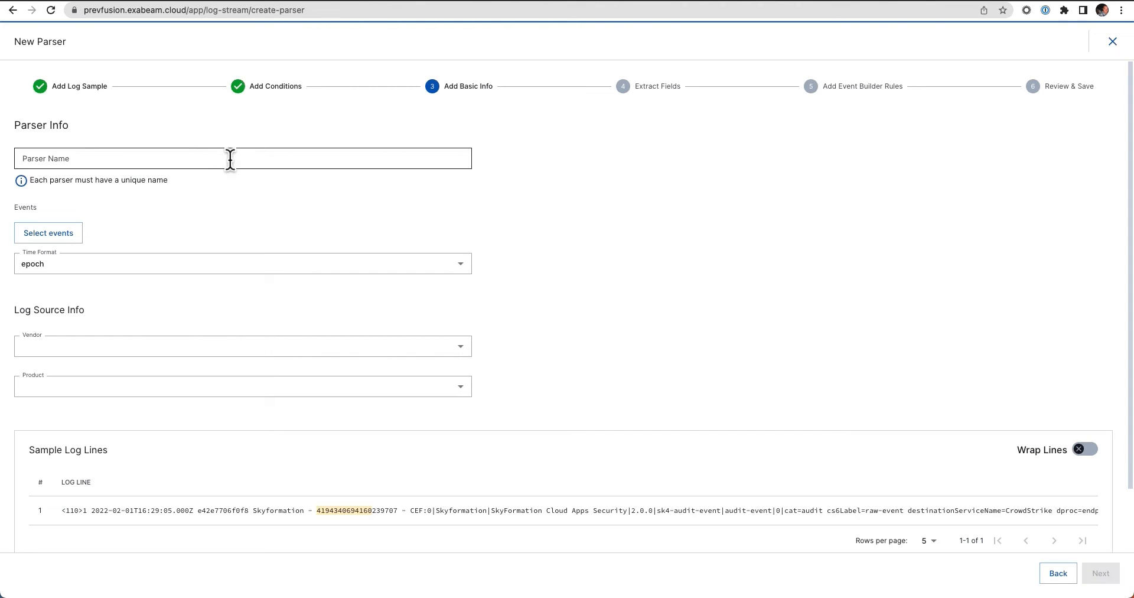
type("csa")
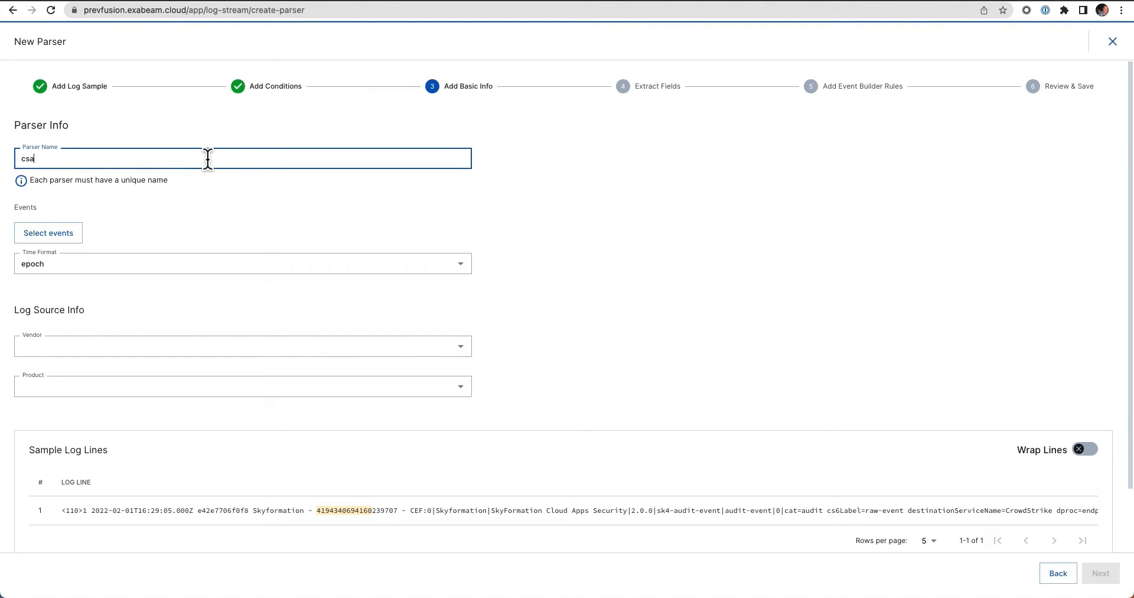
left_click(49, 233)
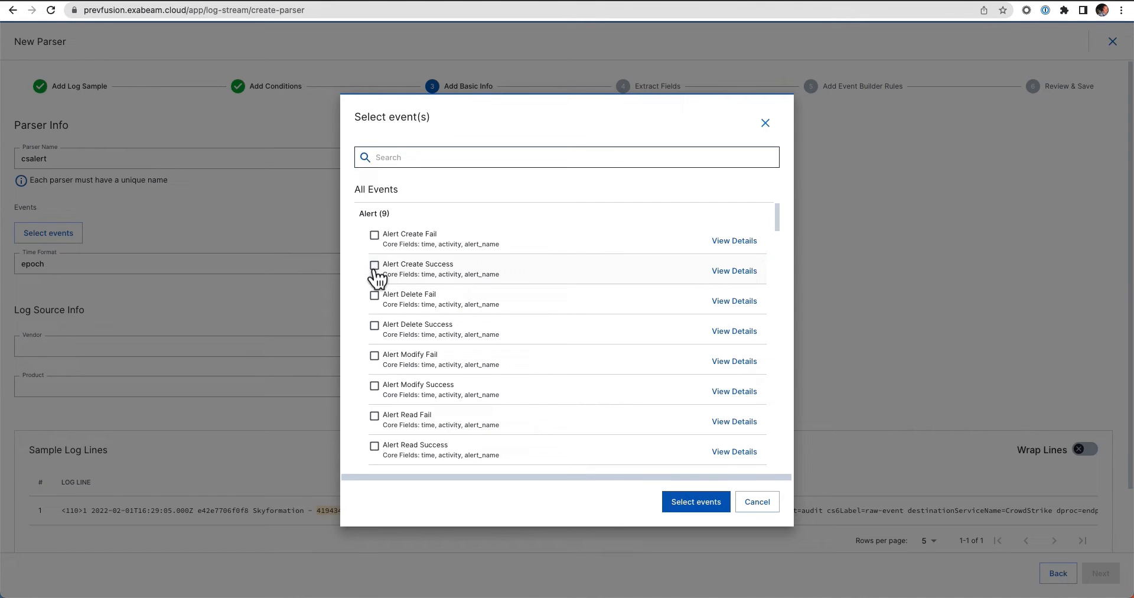
left_click(373, 266)
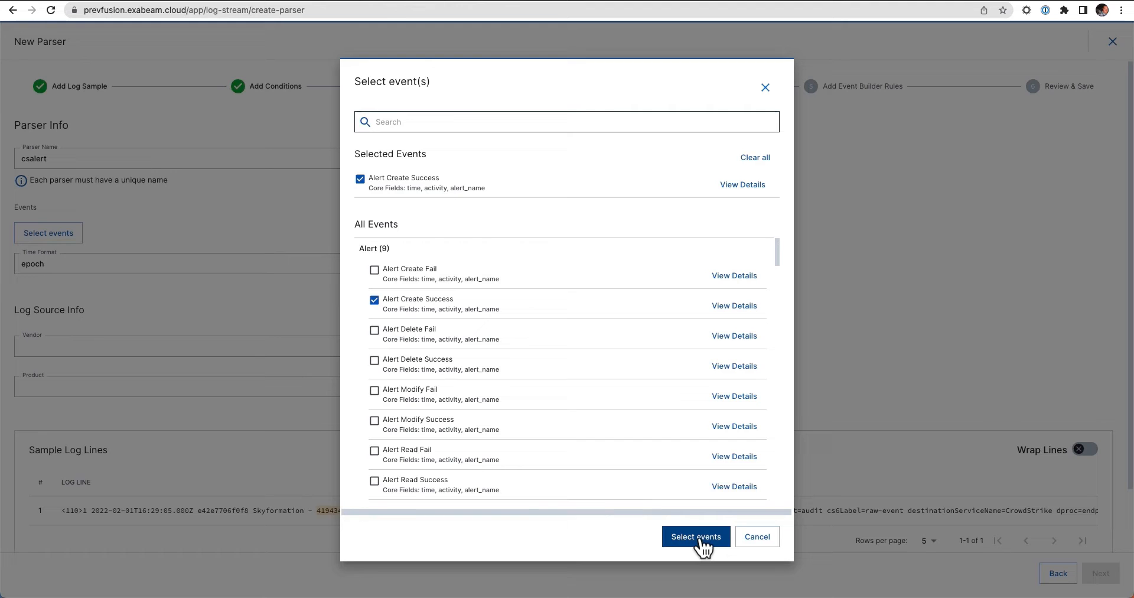
left_click(696, 536)
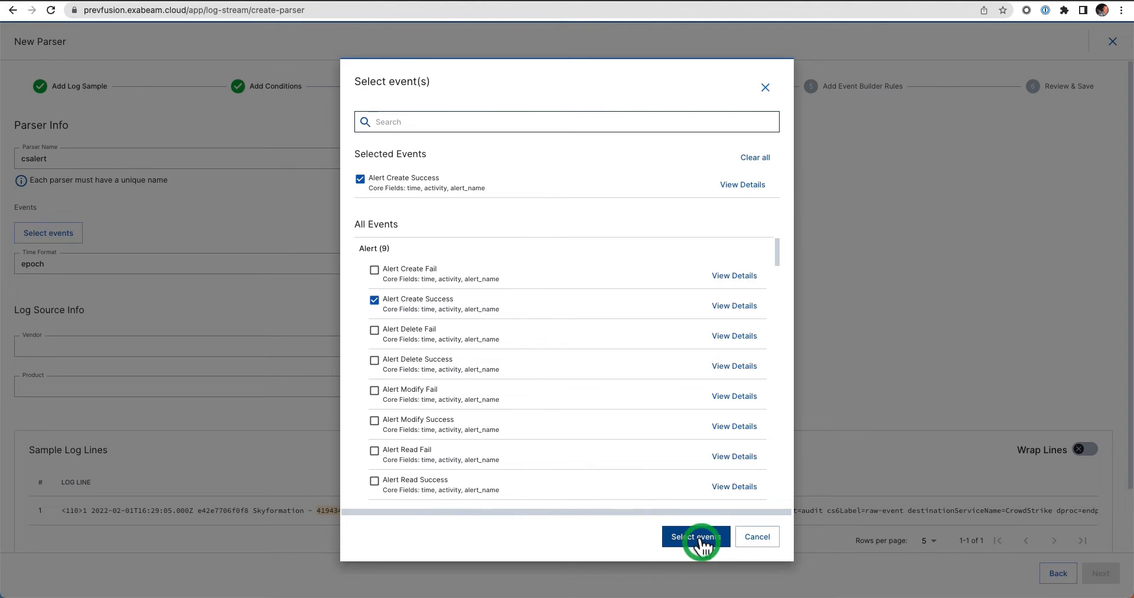
left_click(695, 536)
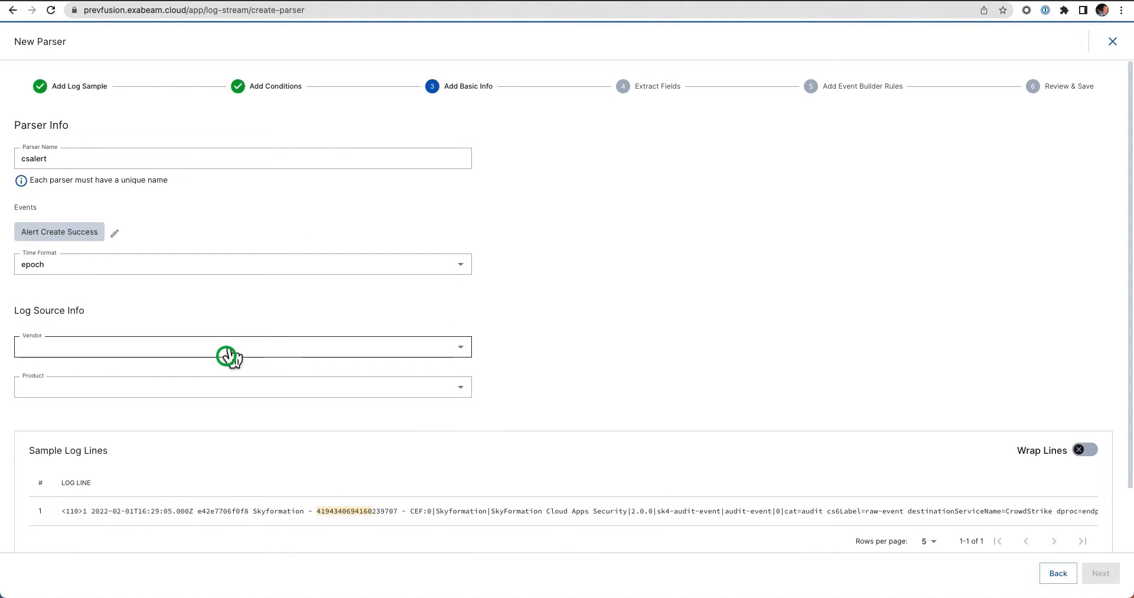
Step: Set the log source vendor to CrowdStrike and the product to Falcon
left_click(229, 357)
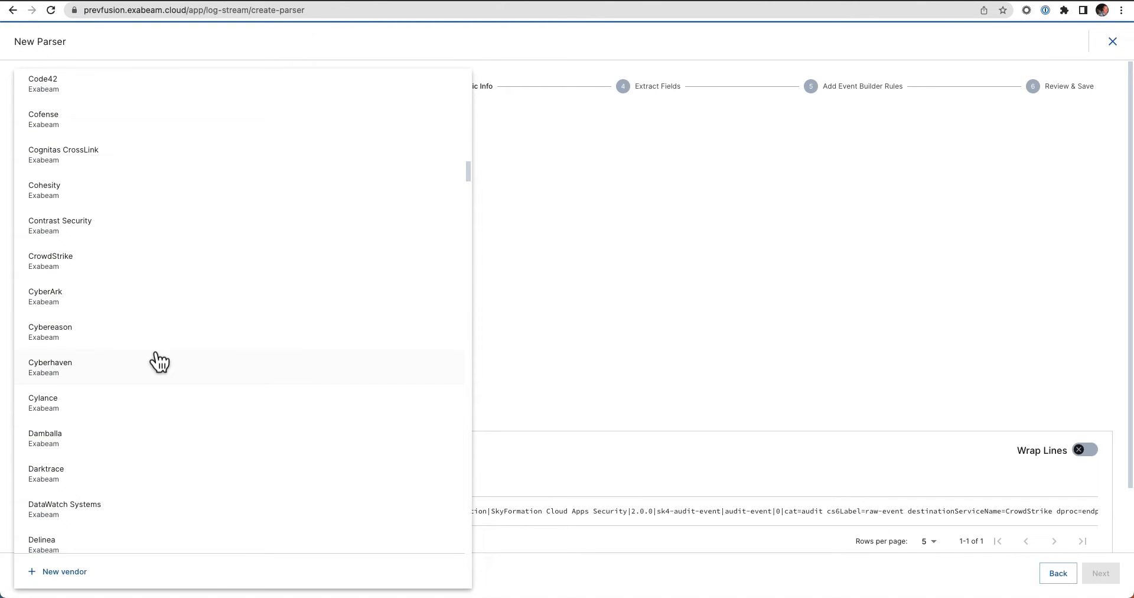
mouse_move(83, 265)
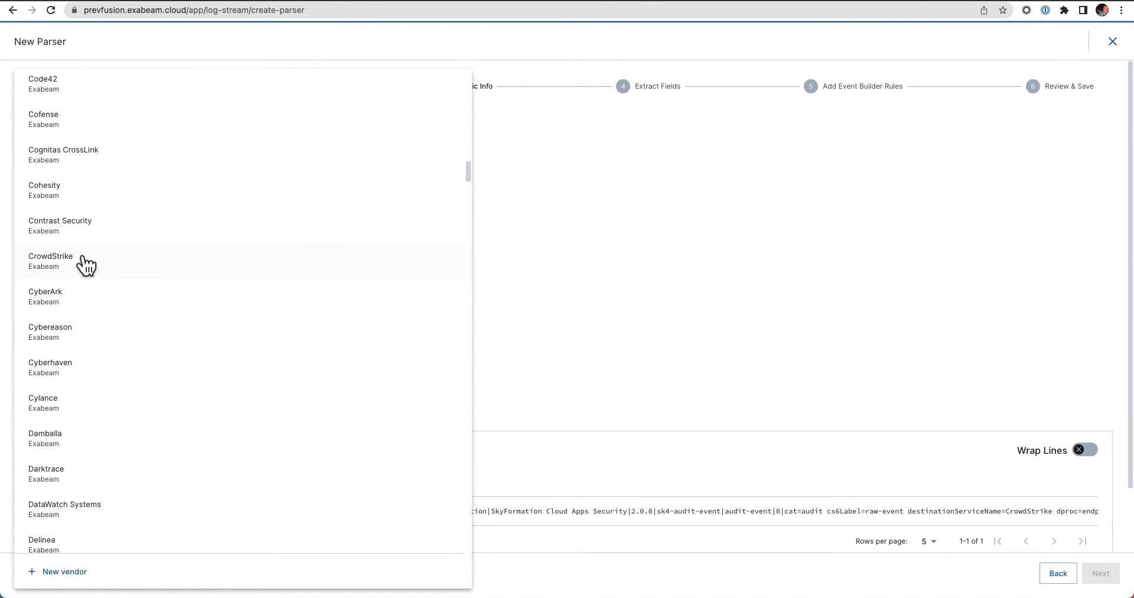
left_click(50, 260)
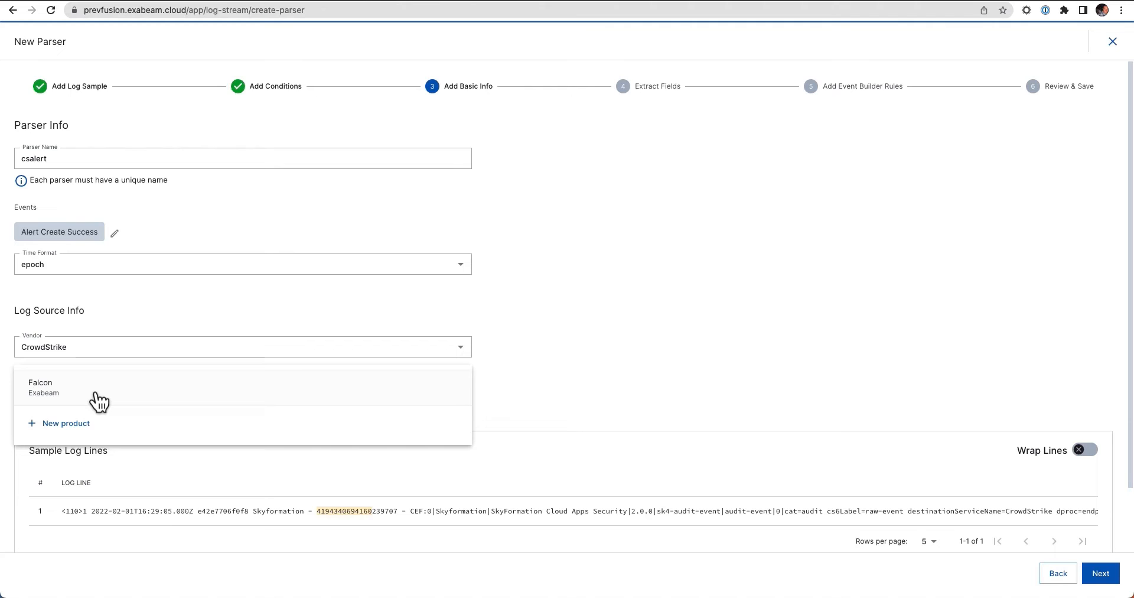
mouse_move(91, 403)
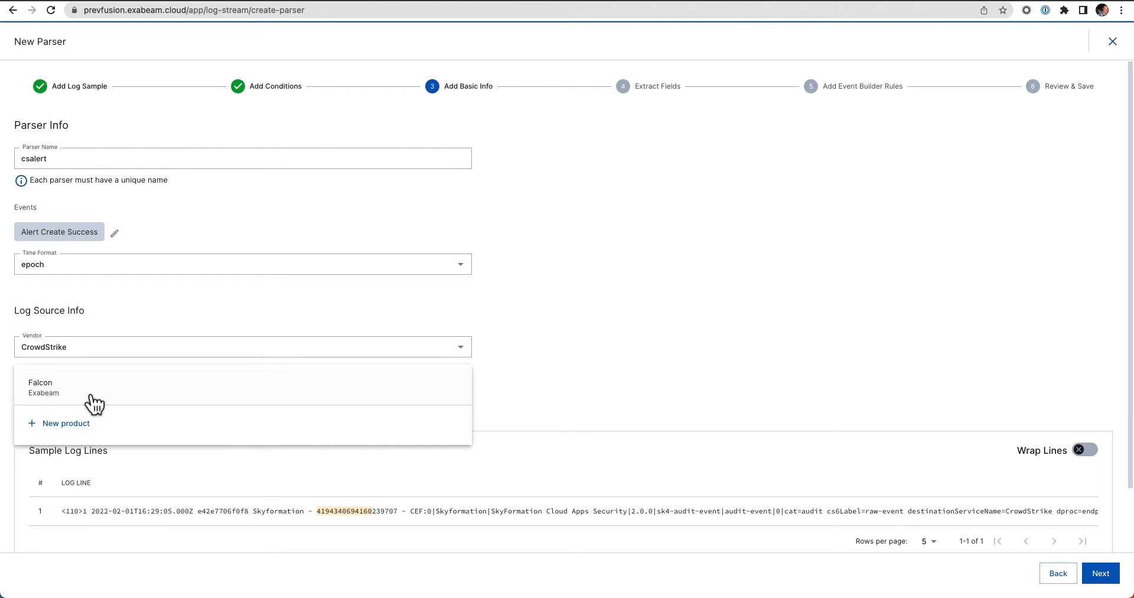
left_click(40, 383)
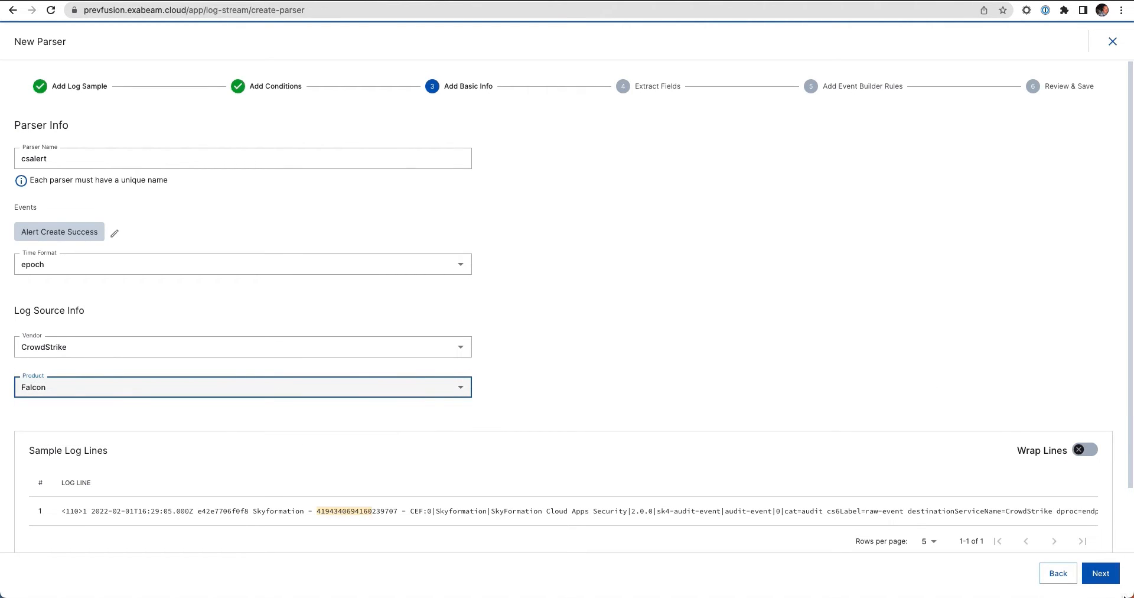
Step: Advance to the Extract Fields step and bring the Sample Log Lines panel into view
left_click(1101, 573)
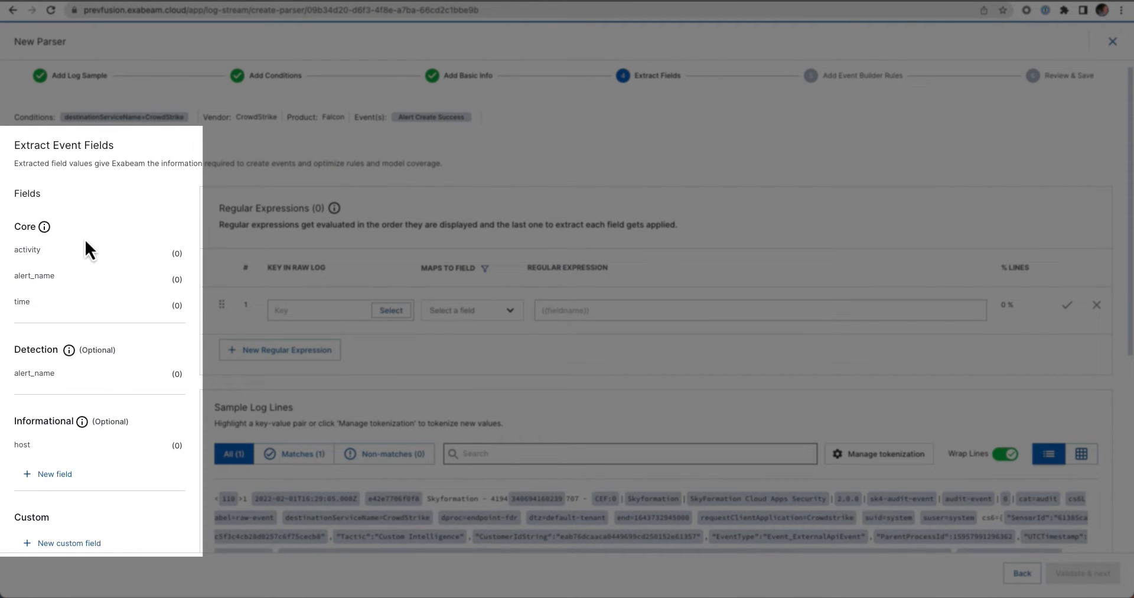
mouse_move(96, 455)
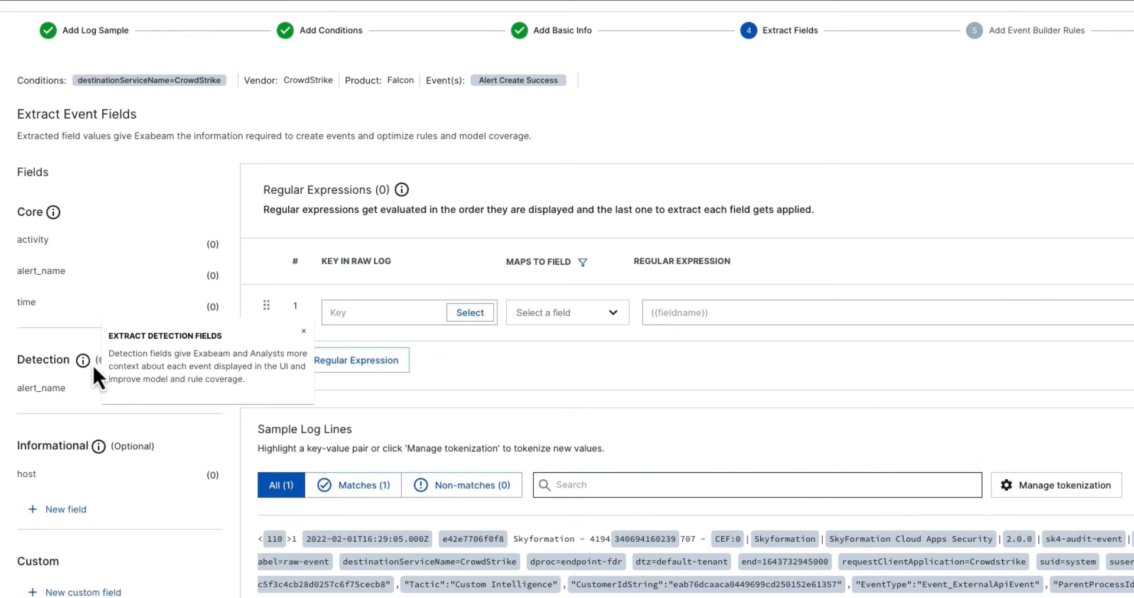
mouse_move(90, 360)
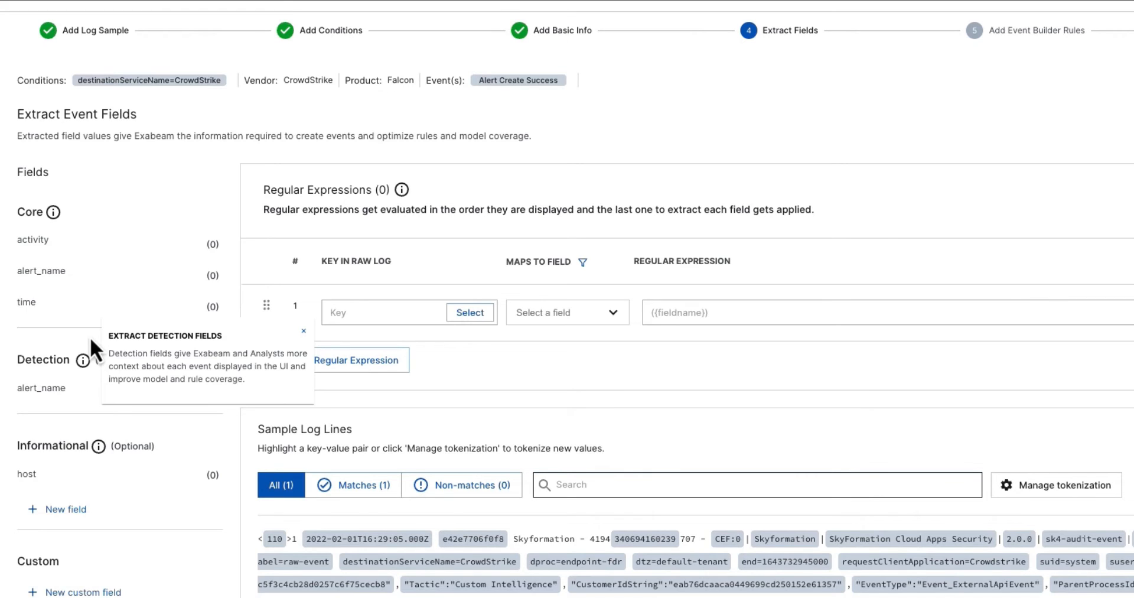
mouse_move(59, 267)
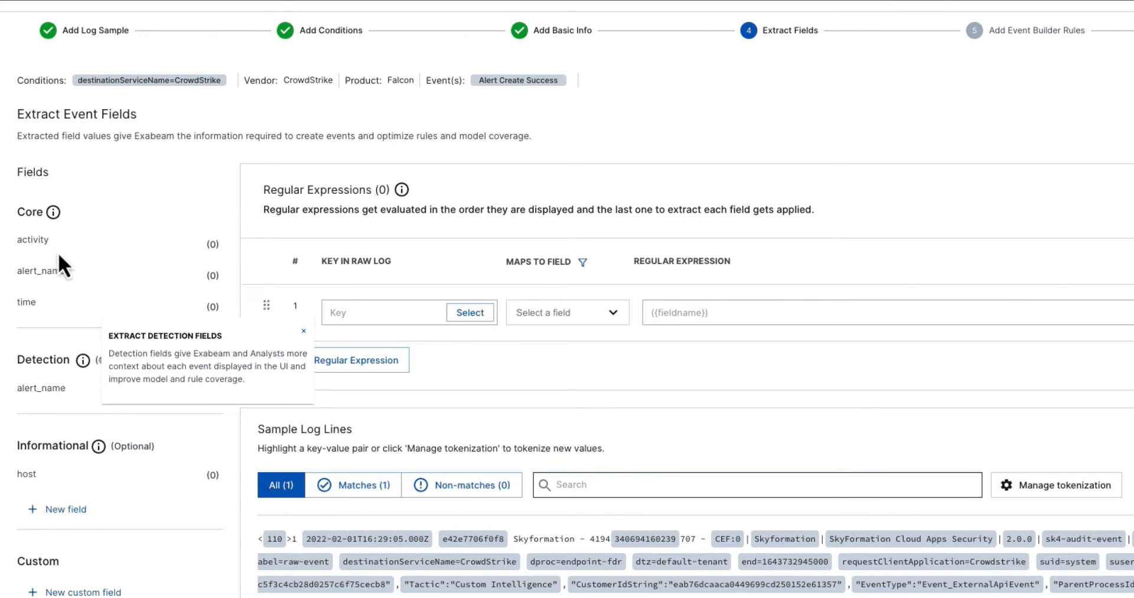
mouse_move(304, 331)
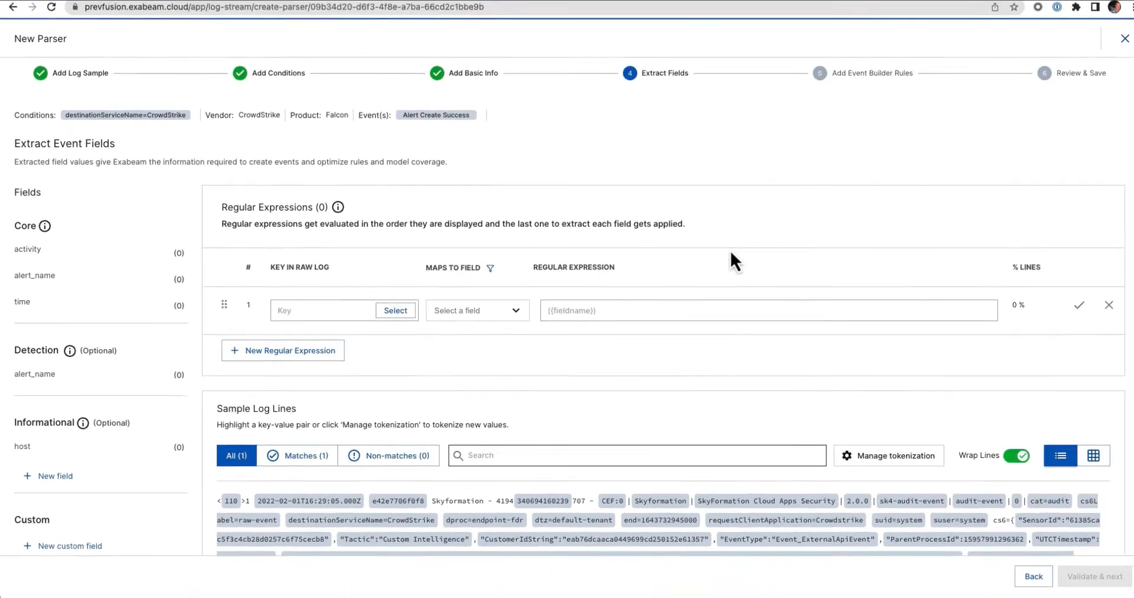
scroll("down", 3)
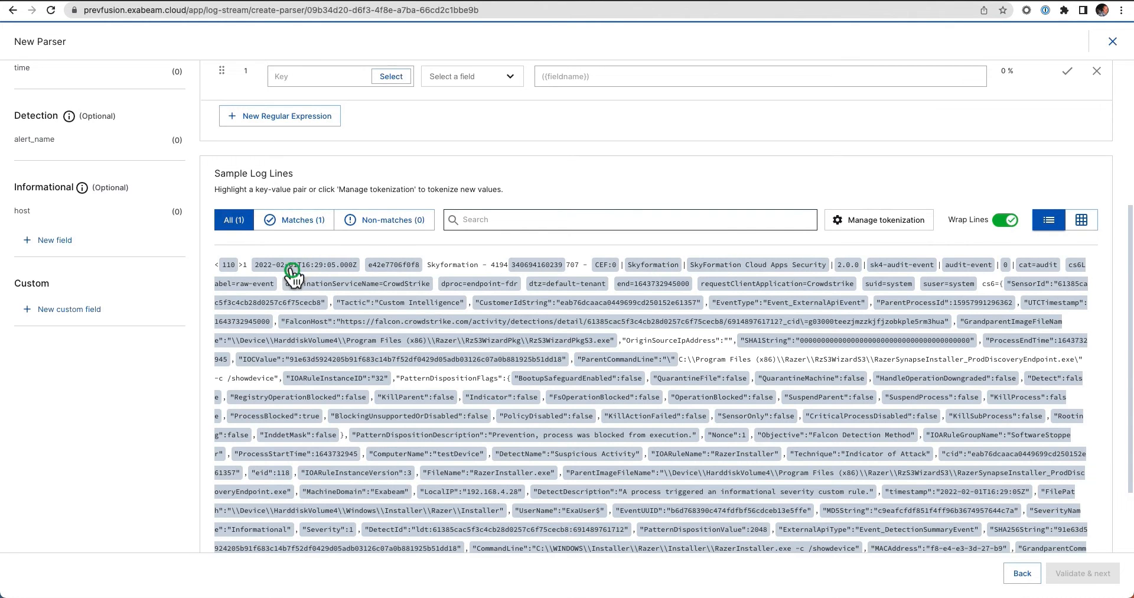
Step: Map the timestamp to time, testDevice to host and RazerInstaller to alert_name
left_click(304, 264)
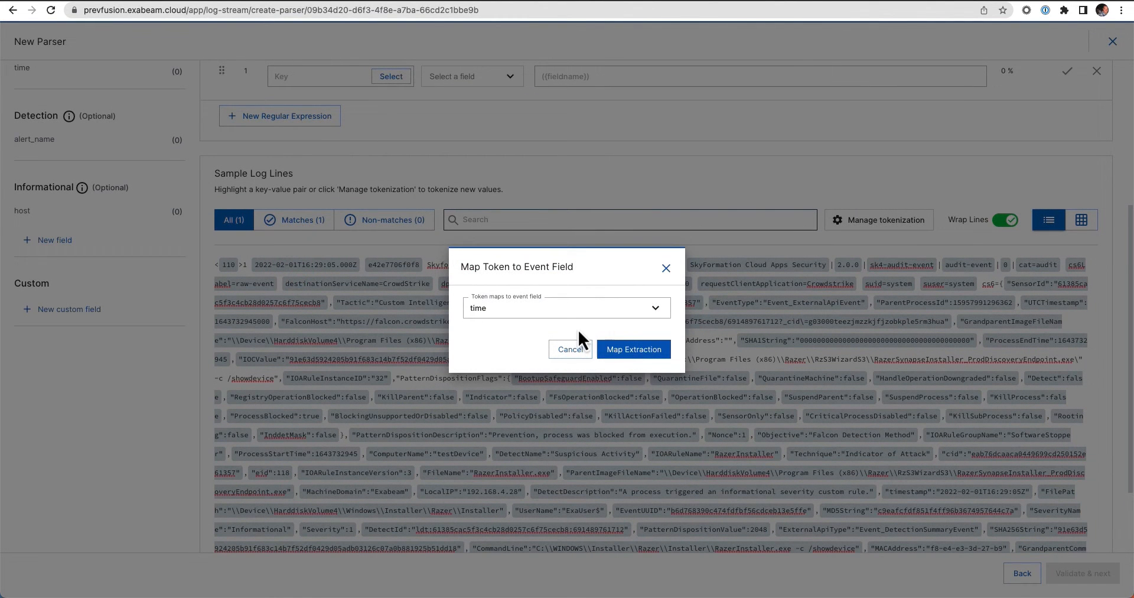
left_click(633, 349)
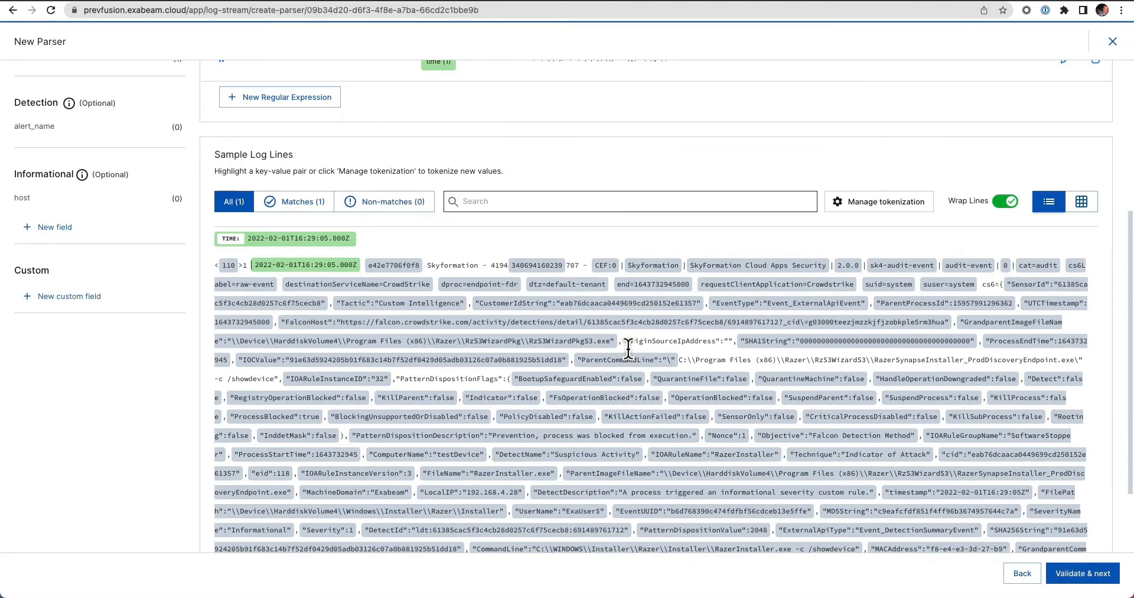
left_click(402, 452)
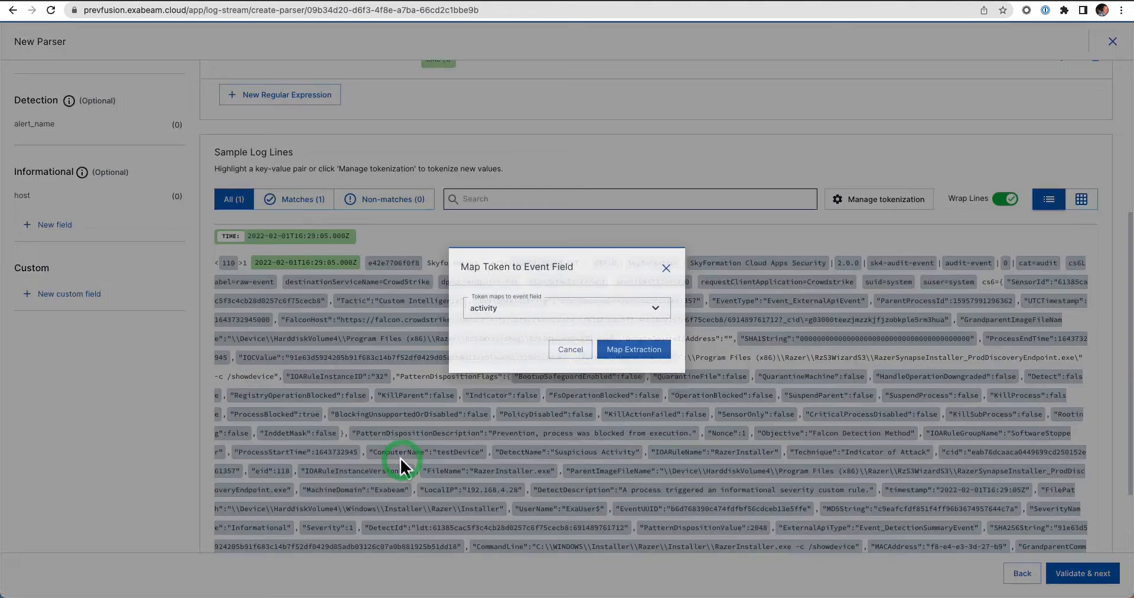
left_click(566, 308)
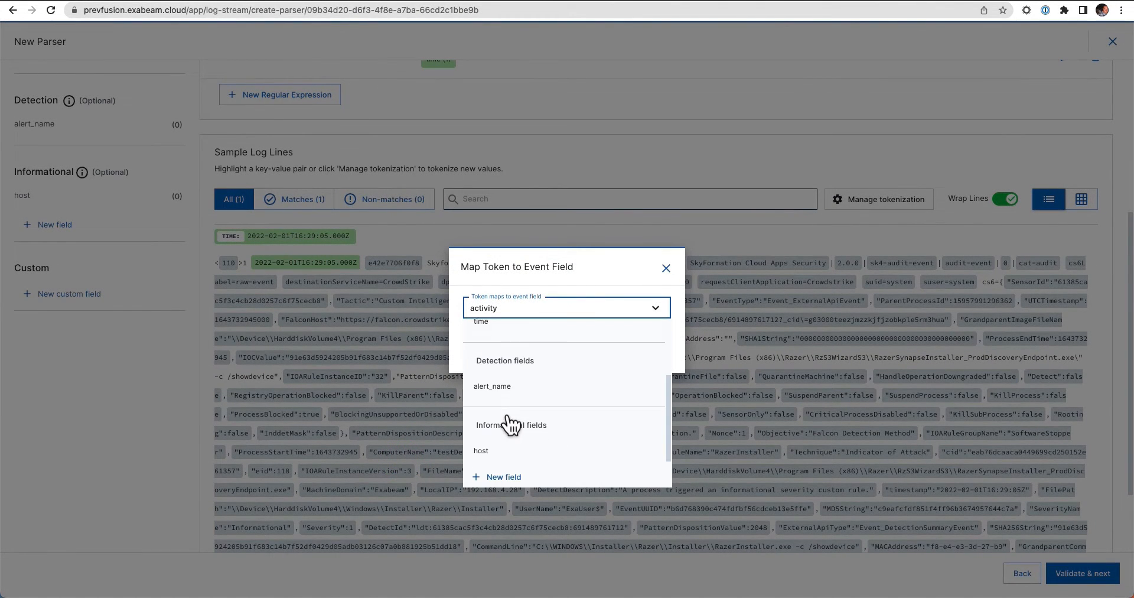
left_click(480, 450)
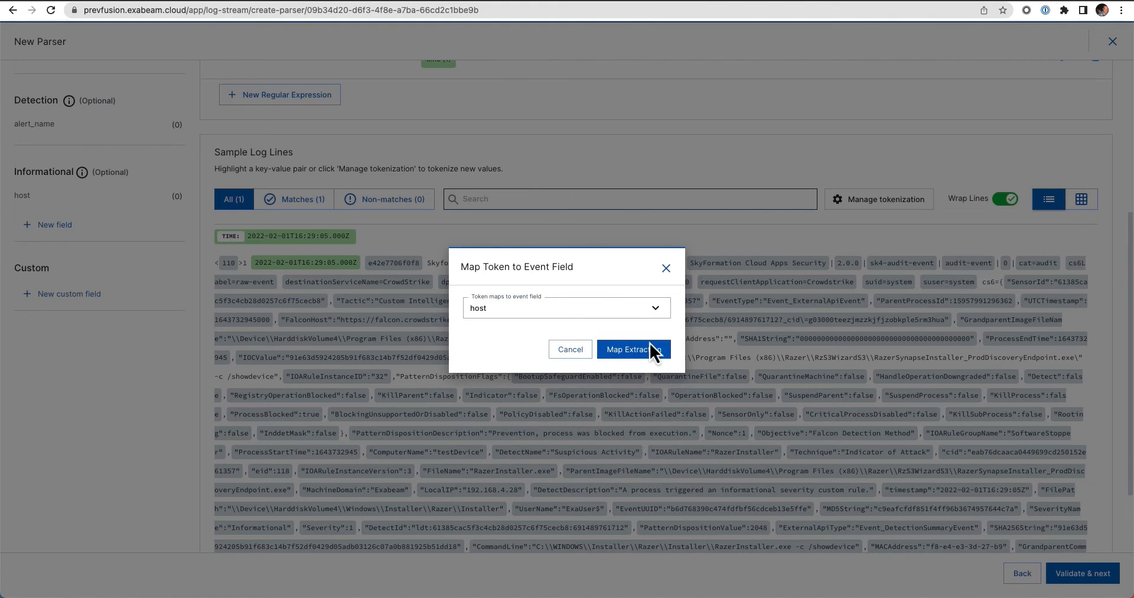
left_click(632, 350)
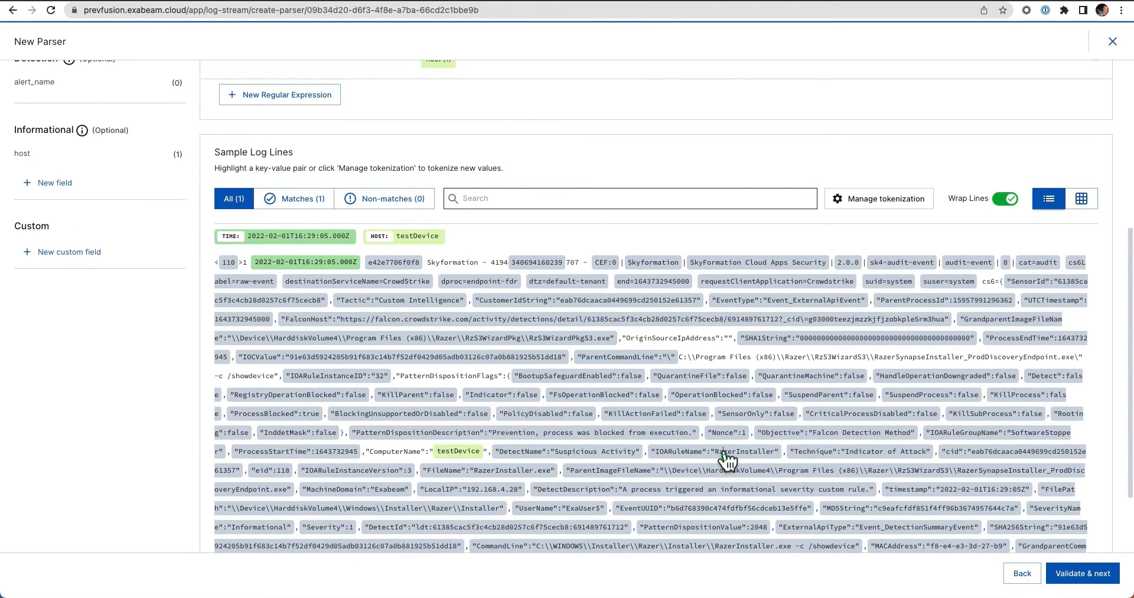
left_click(730, 452)
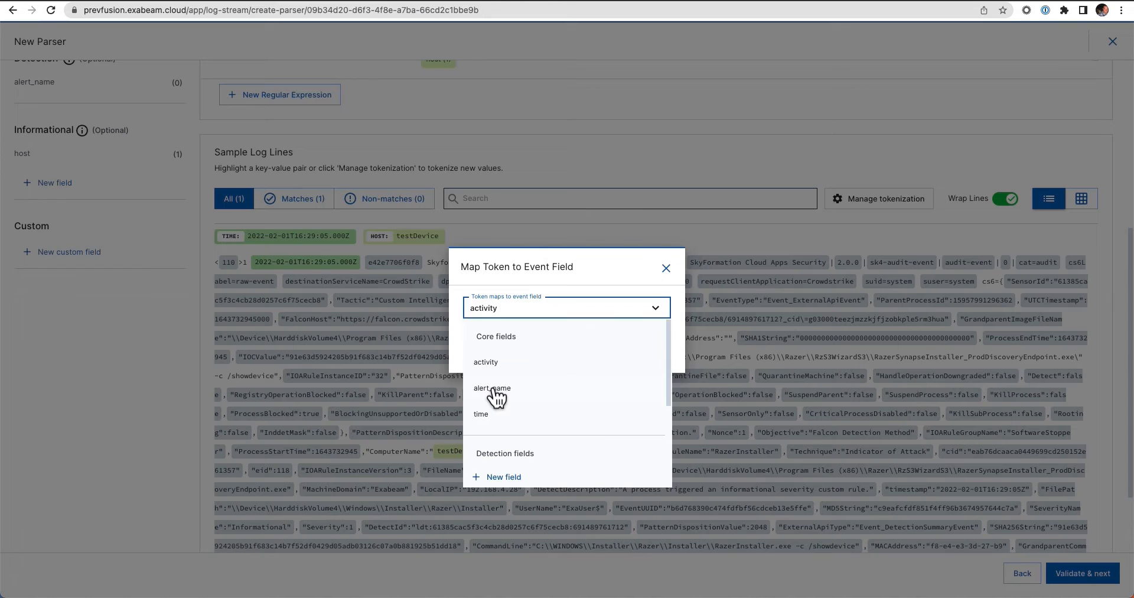
left_click(492, 389)
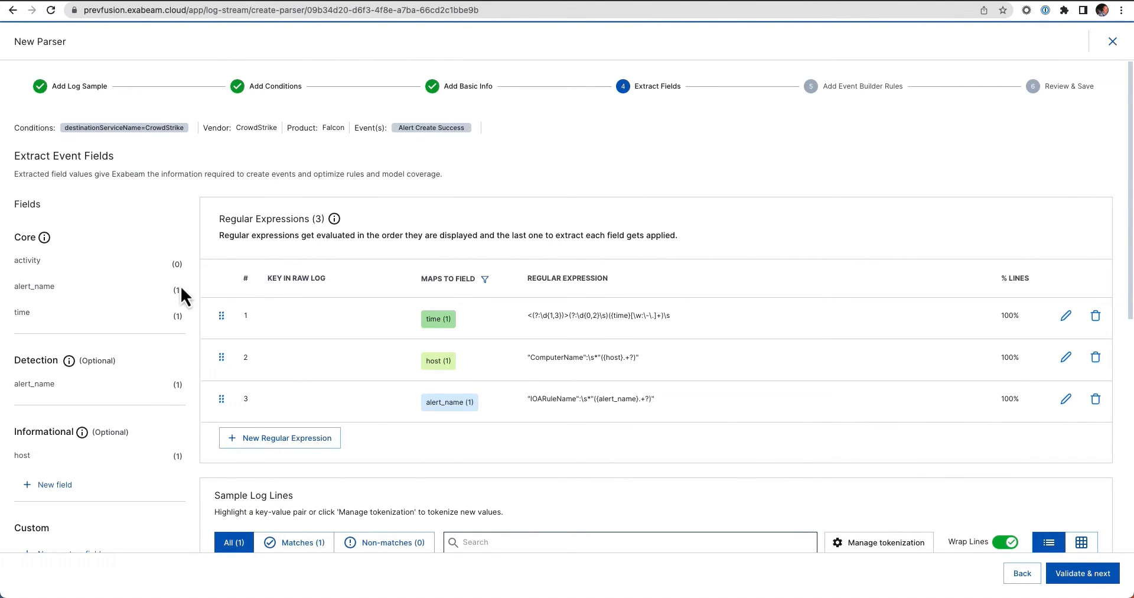
Step: After the unmapped-fields warning, map Indicator of Attack to the activity field
left_click(1082, 573)
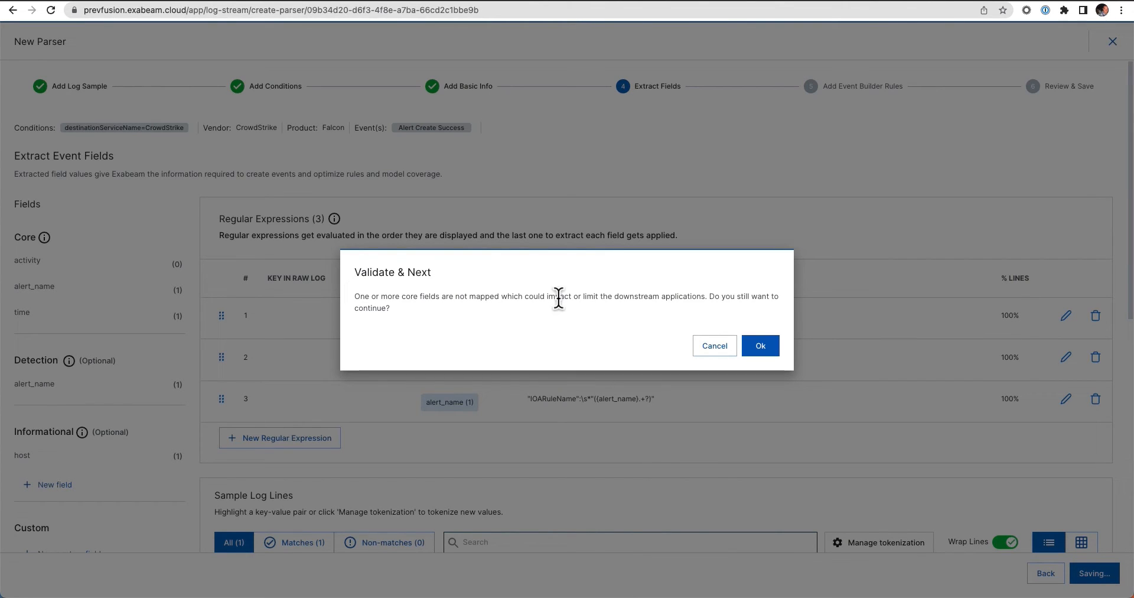
mouse_move(533, 322)
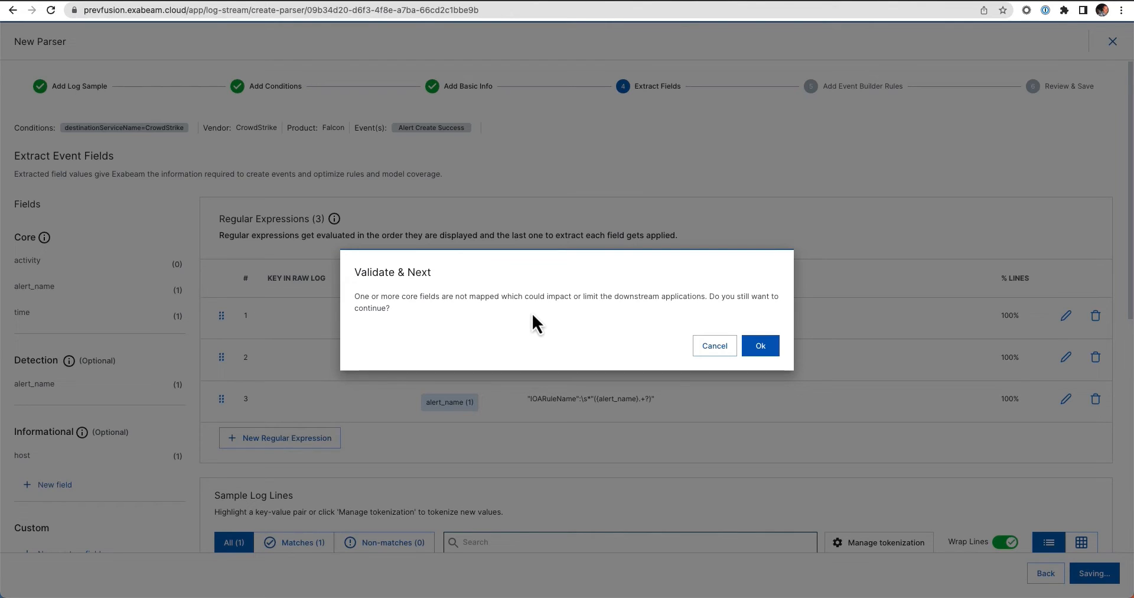
mouse_move(644, 318)
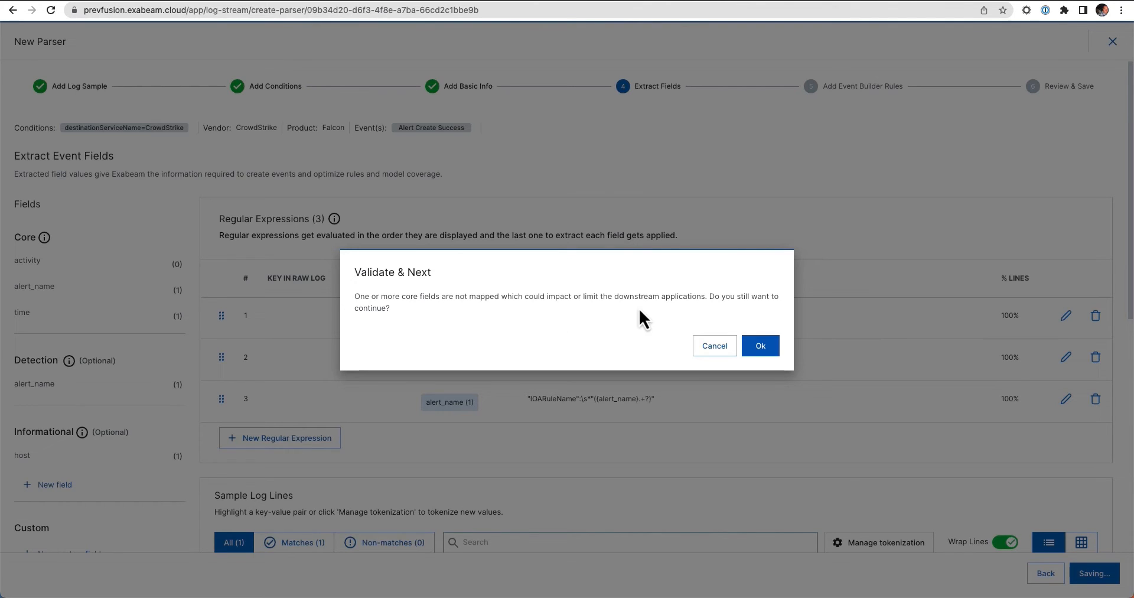
mouse_move(689, 313)
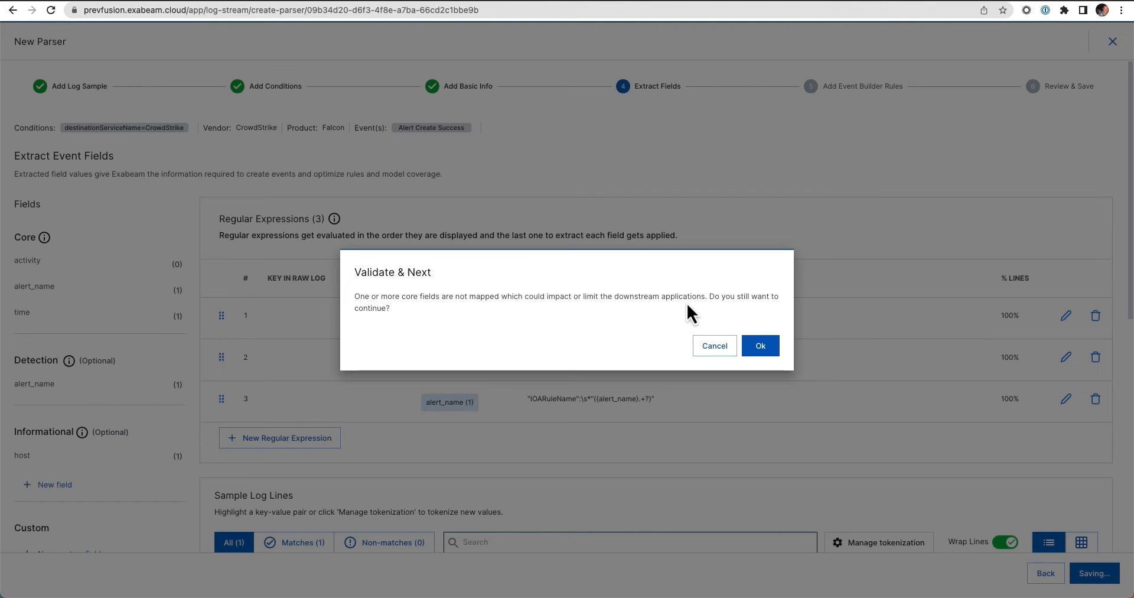
mouse_move(719, 354)
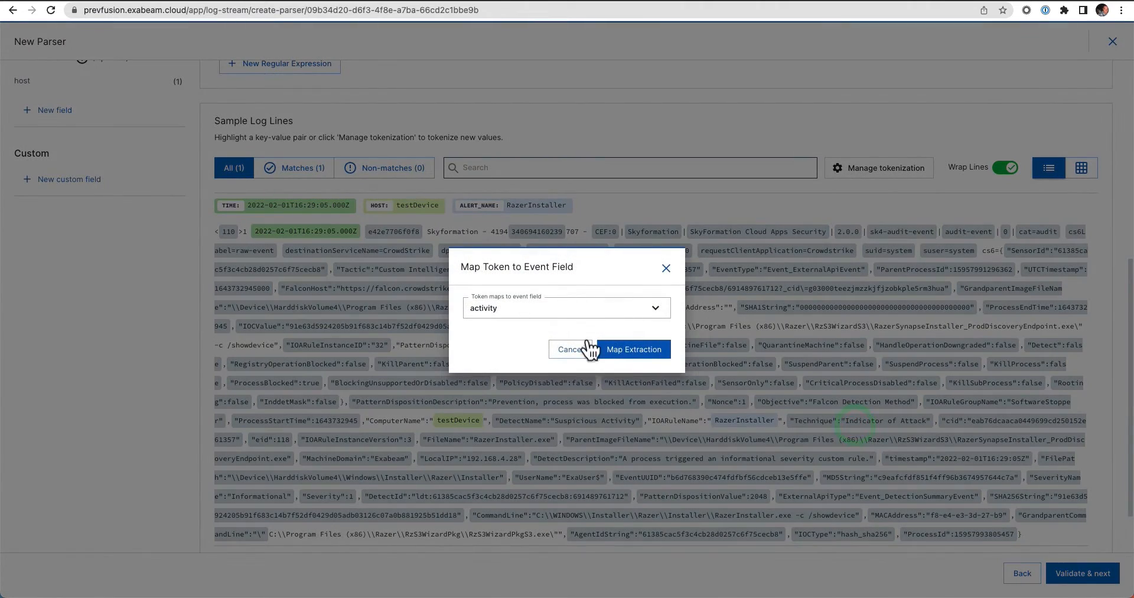
left_click(633, 350)
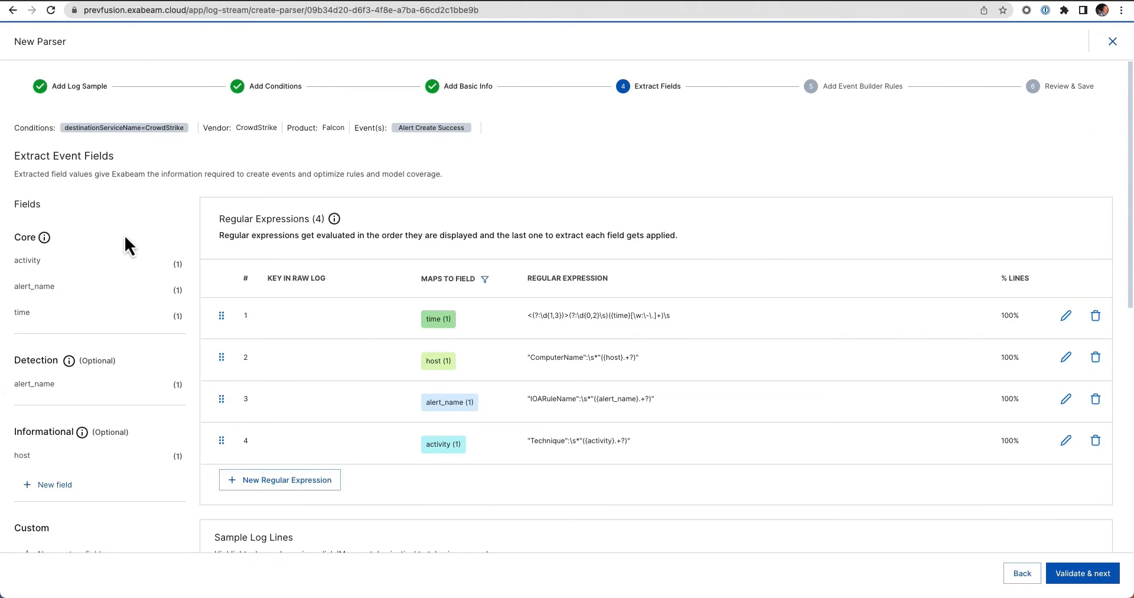
mouse_move(1075, 581)
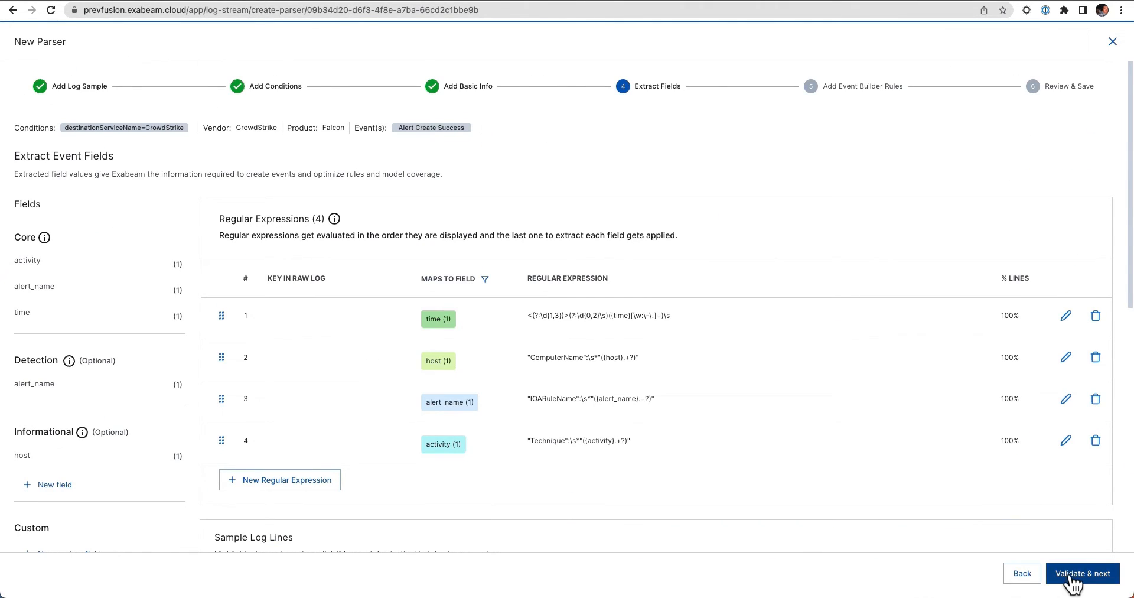
Step: Validate the fields, then set landscape Endpoint and platform Windows for event builder rules
left_click(1082, 573)
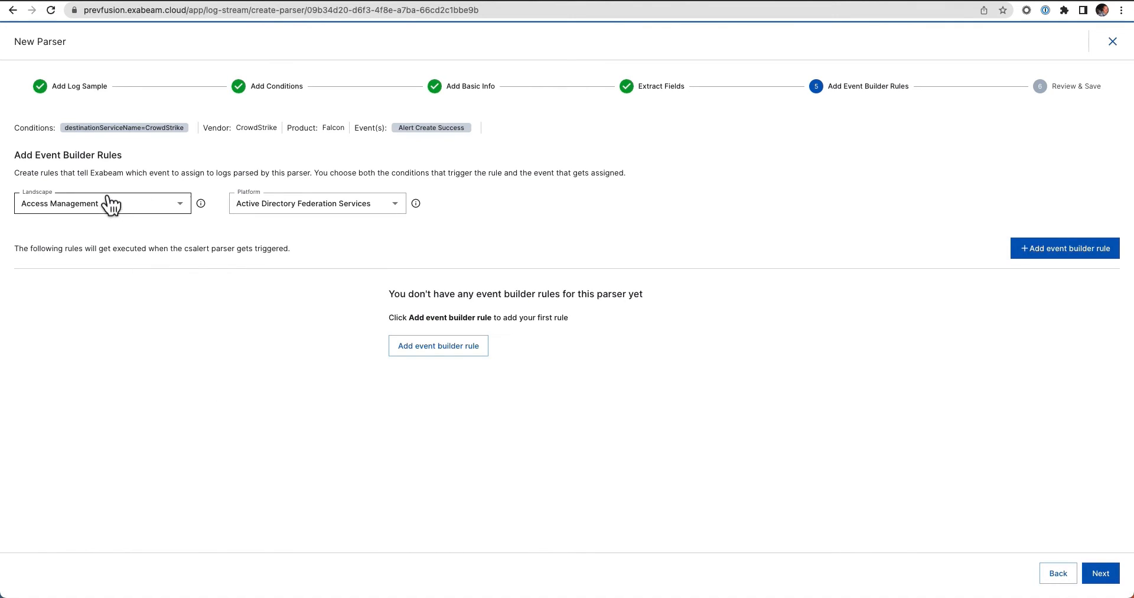
mouse_move(160, 218)
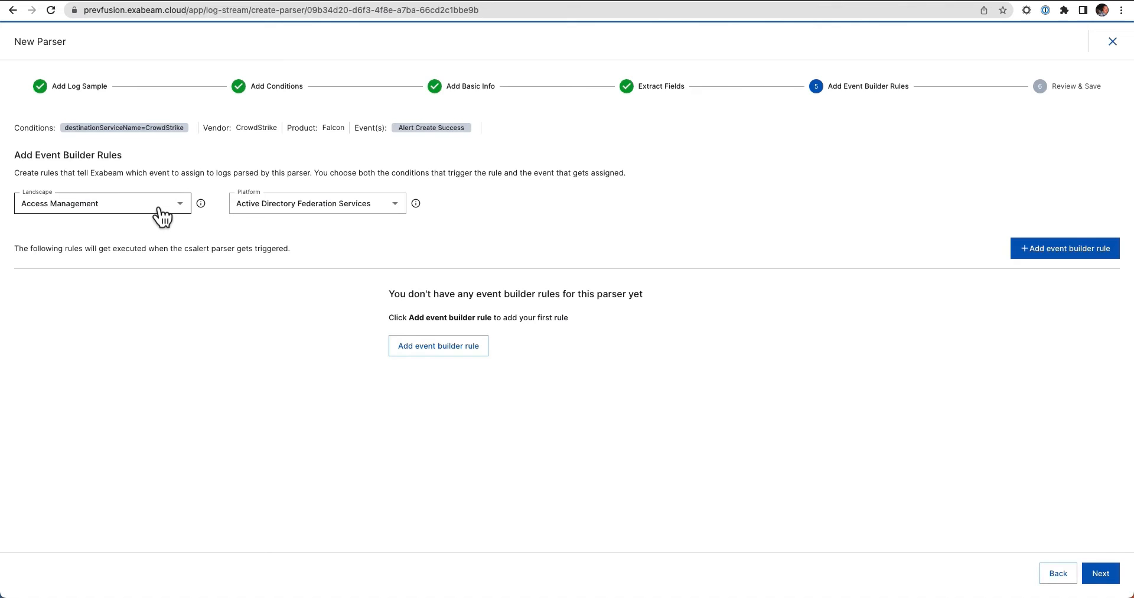
left_click(100, 203)
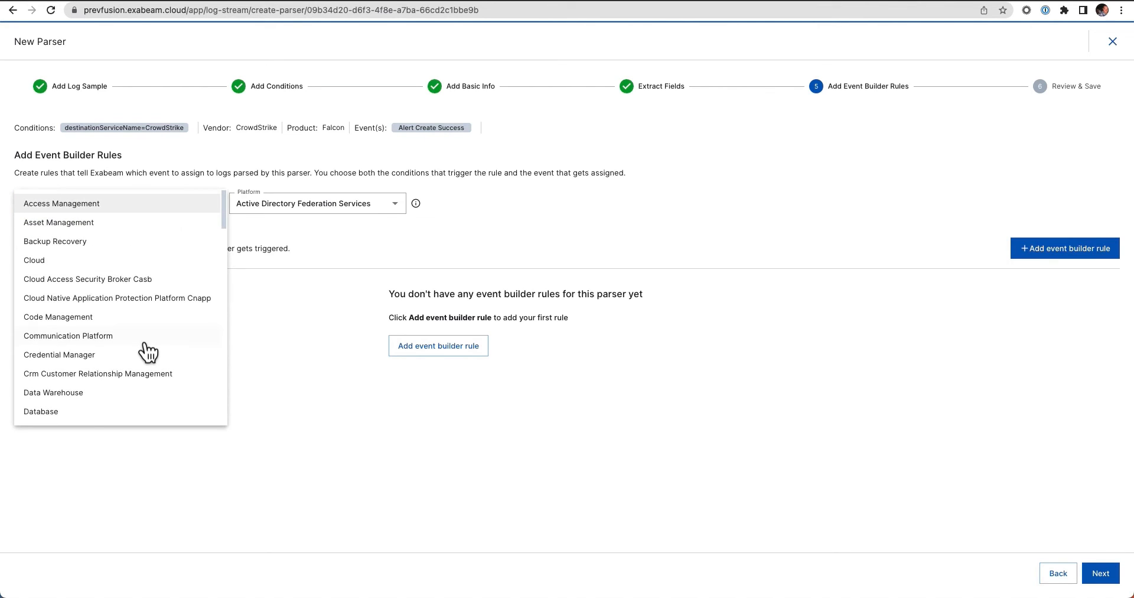
scroll("down", 3)
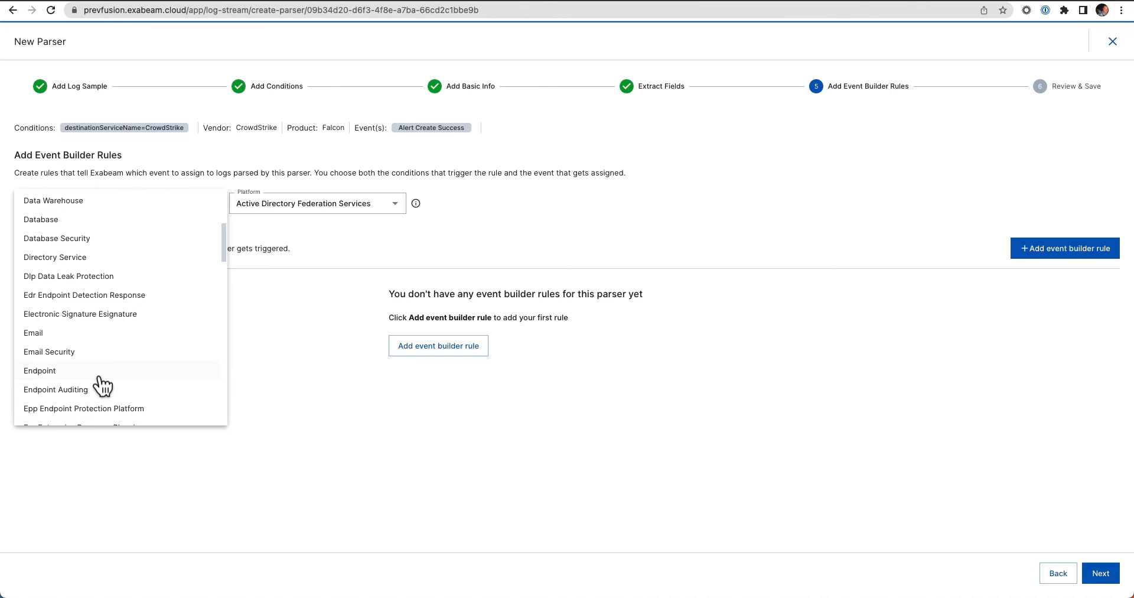
left_click(40, 371)
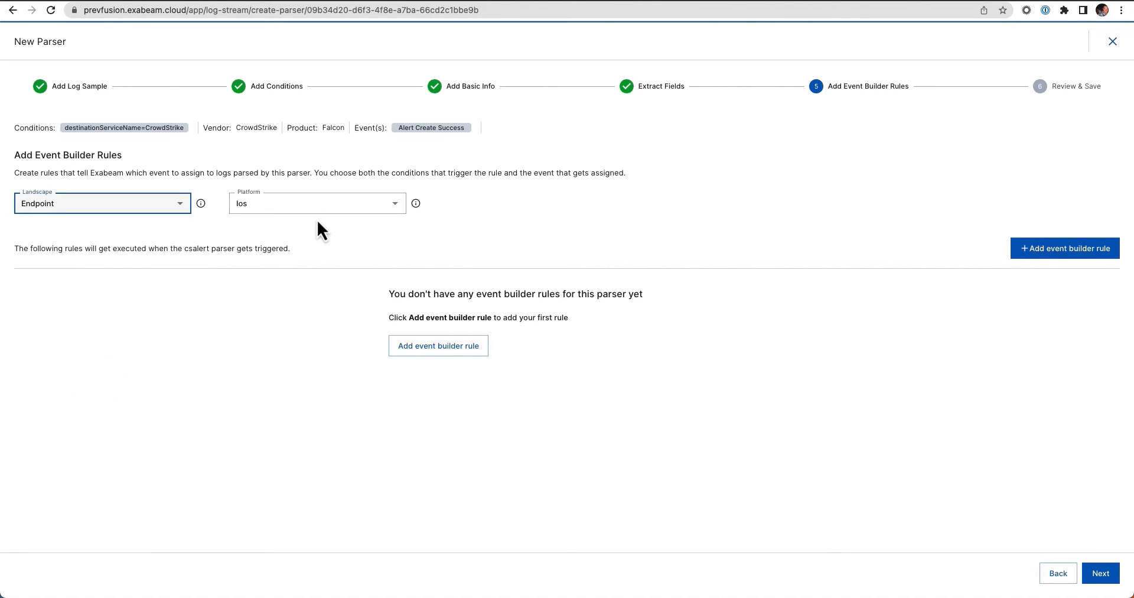
mouse_move(331, 212)
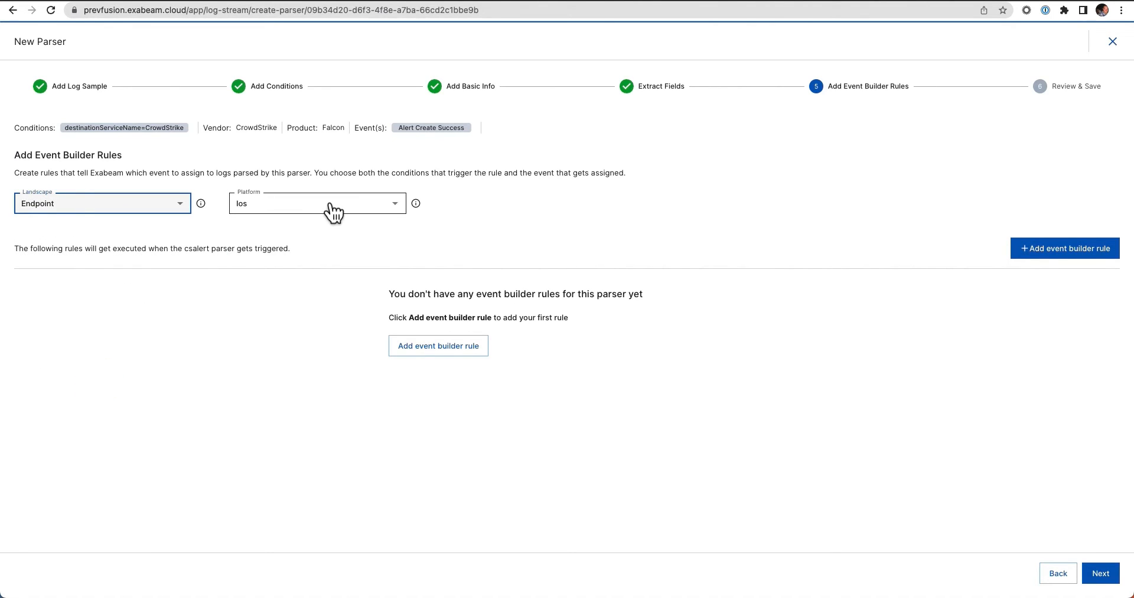
left_click(316, 203)
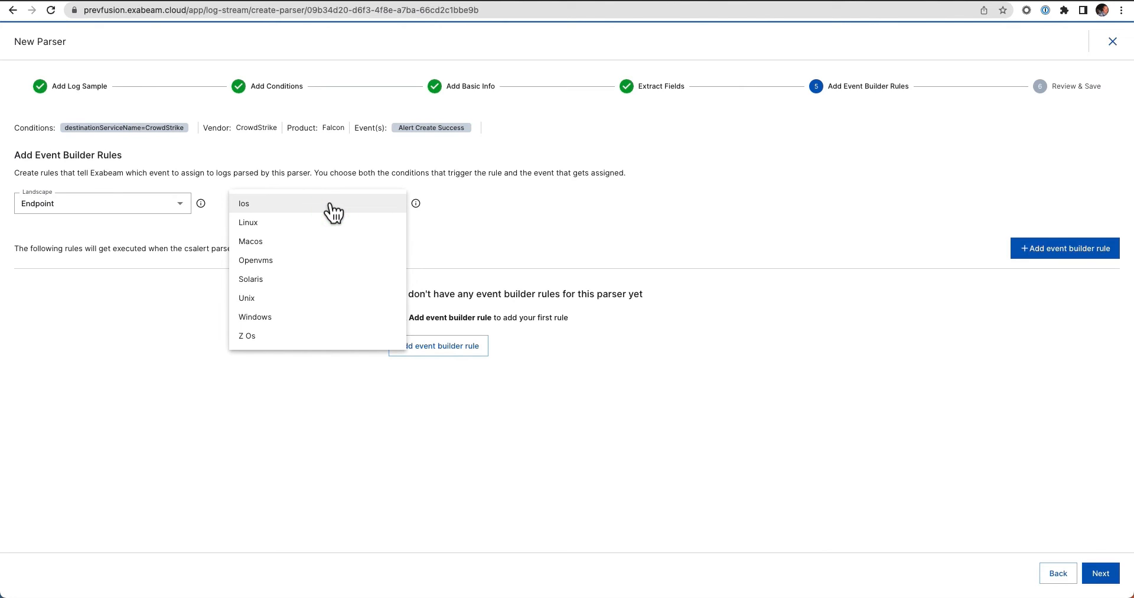
left_click(255, 316)
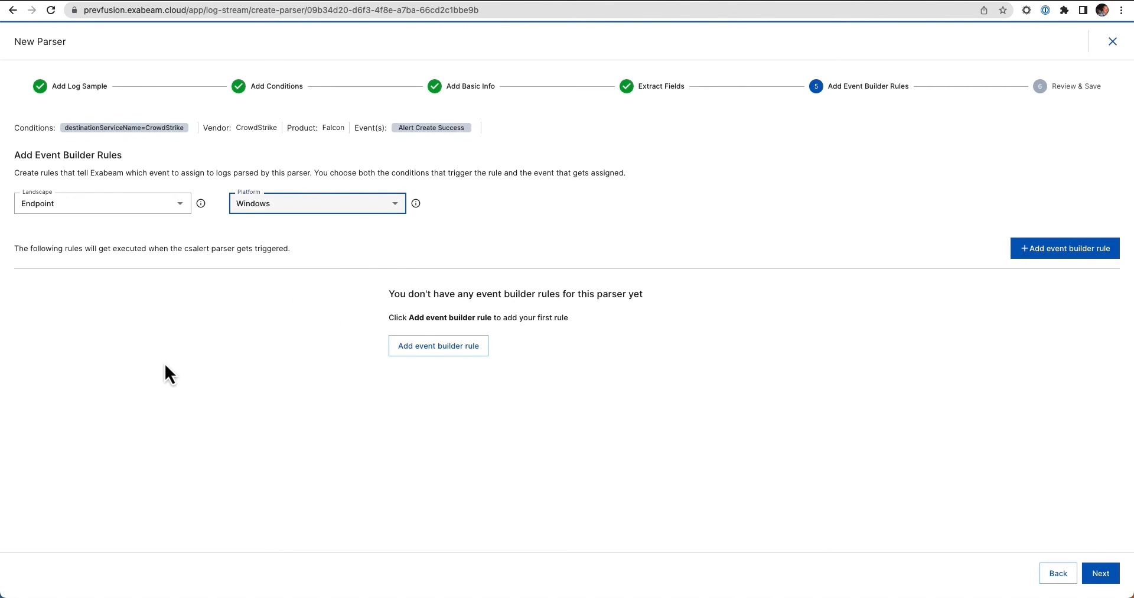
Step: Review the csalert parser, then finish and enable it, returning to the parsers overview
left_click(1101, 573)
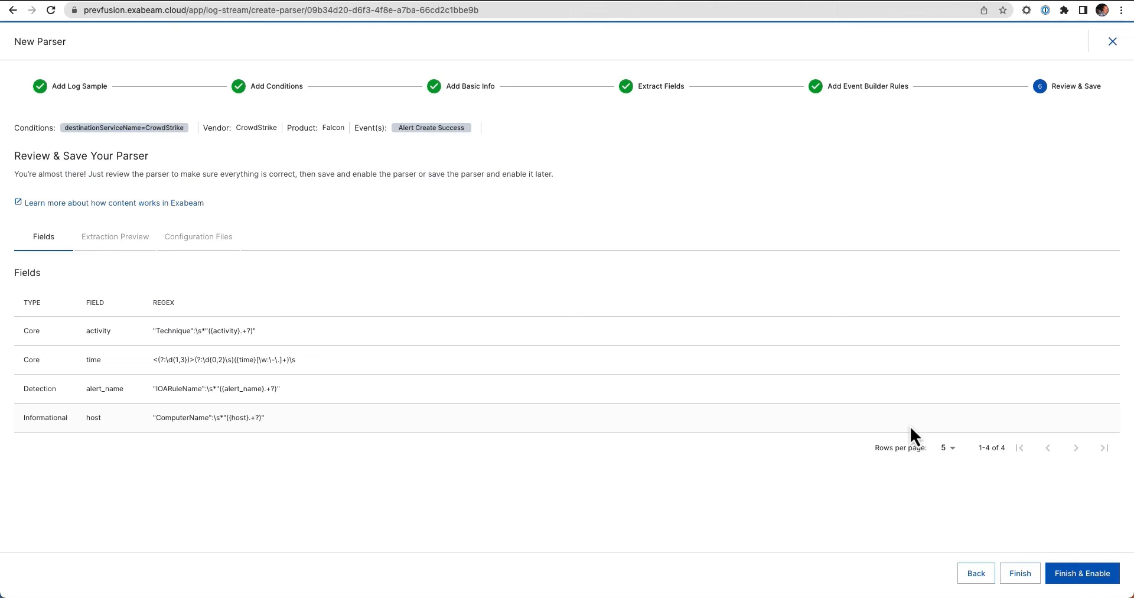
mouse_move(1093, 584)
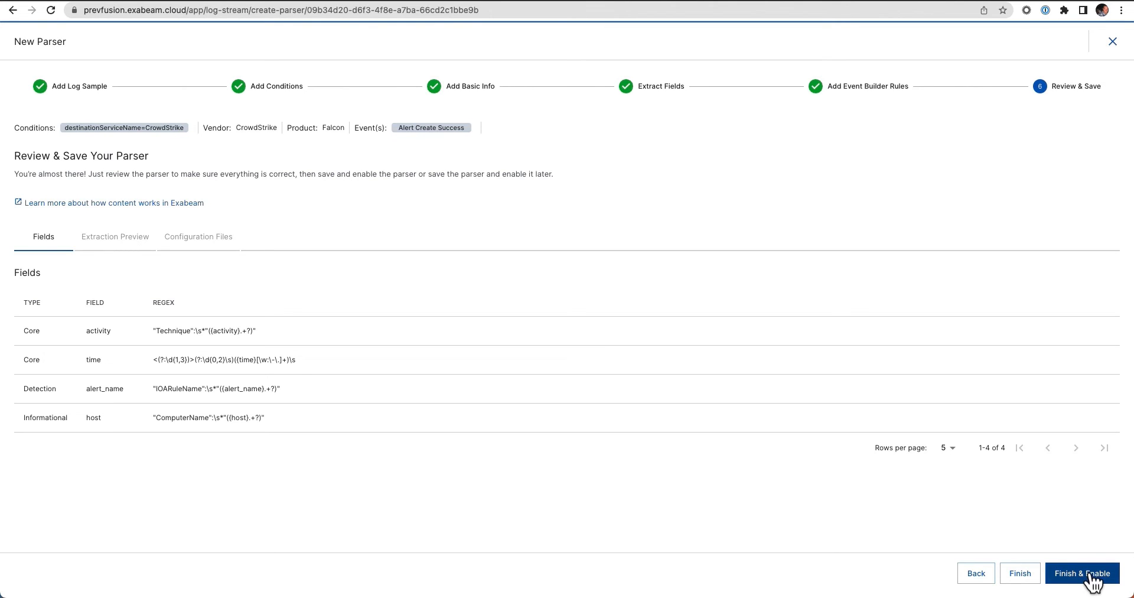
left_click(1082, 573)
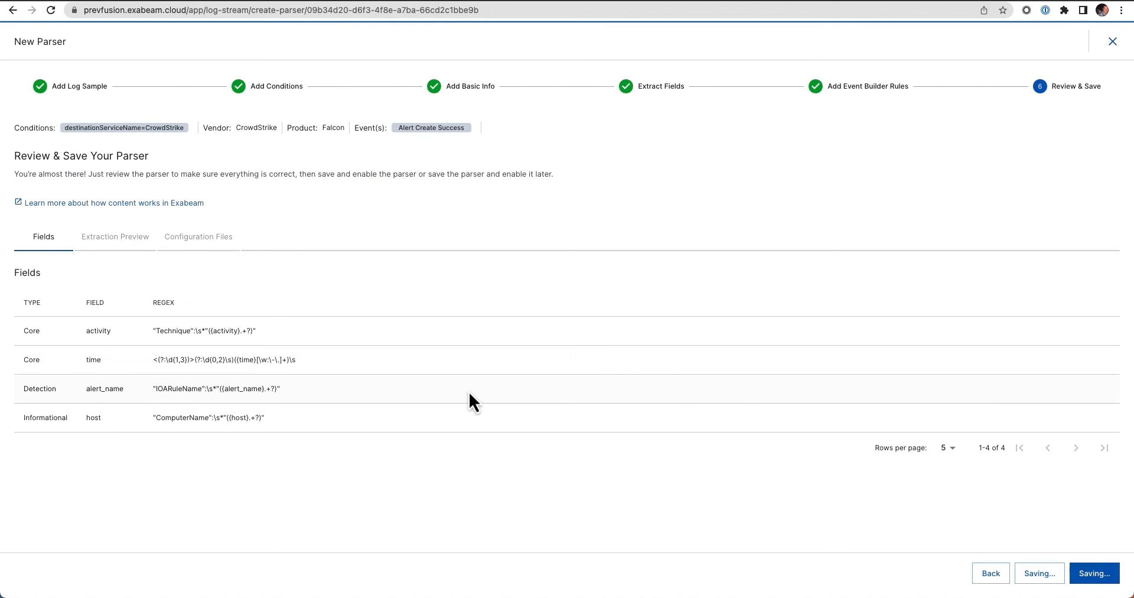
left_click(1094, 573)
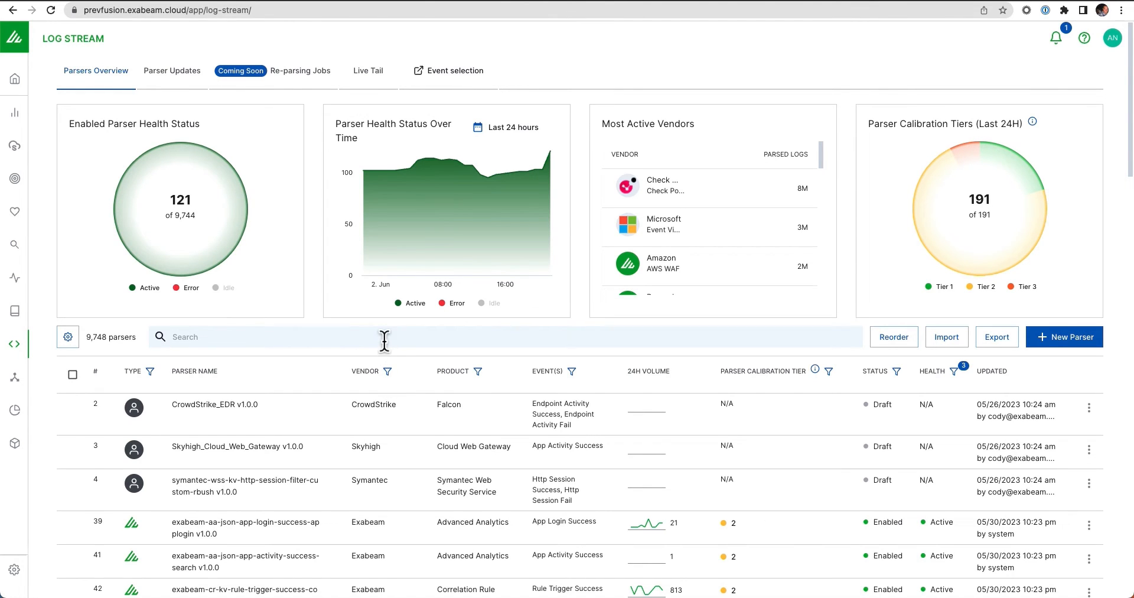
mouse_move(579, 344)
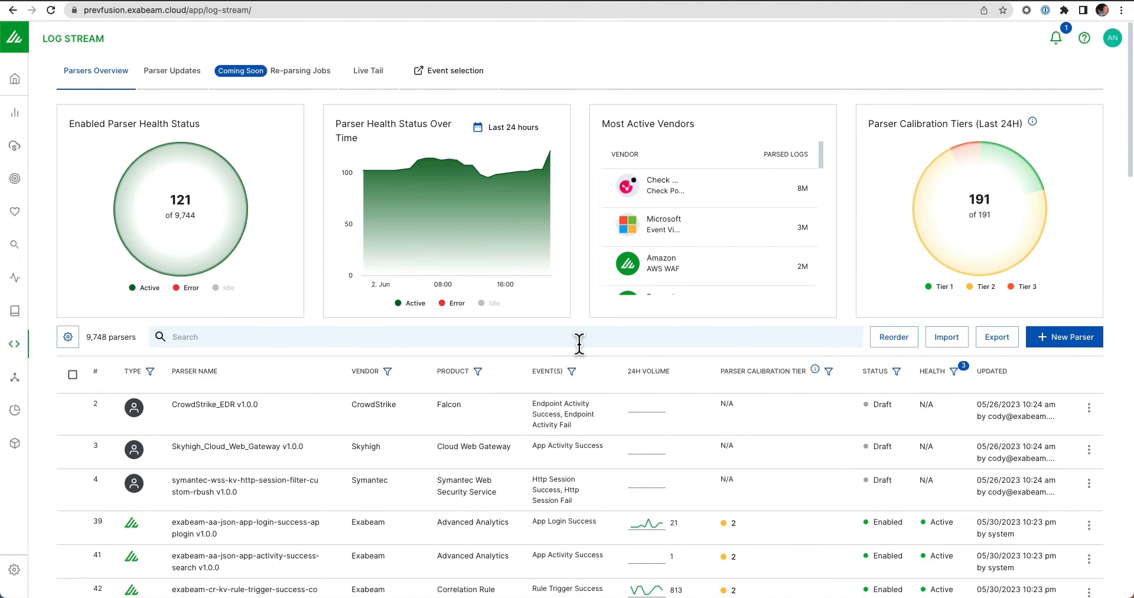
Step: Search the parser list for csalert and open its Parser Details page
type("csalert")
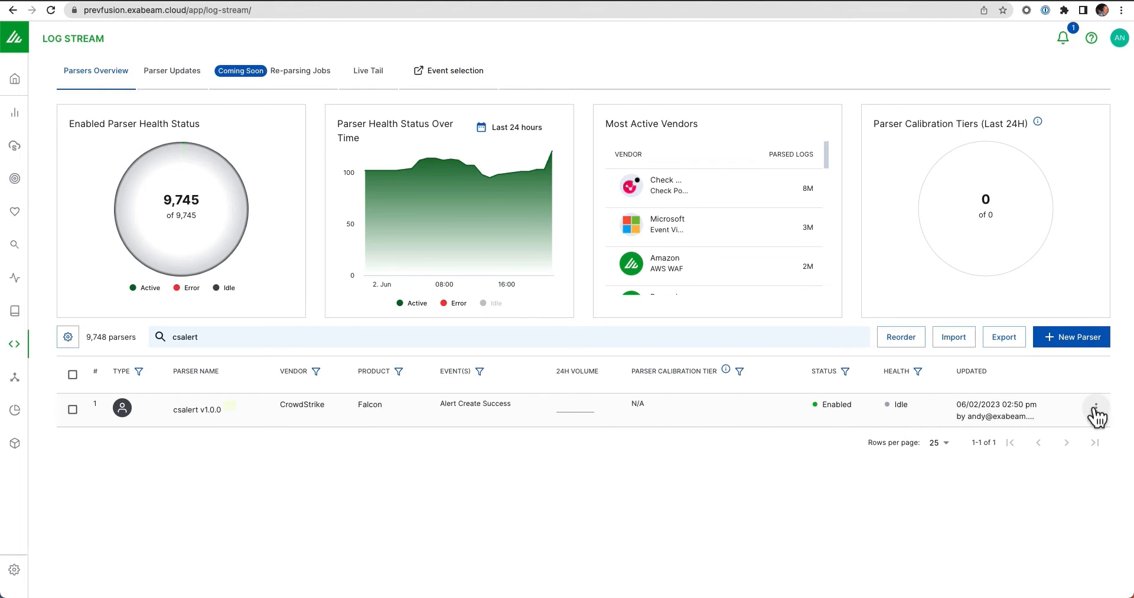
left_click(1096, 416)
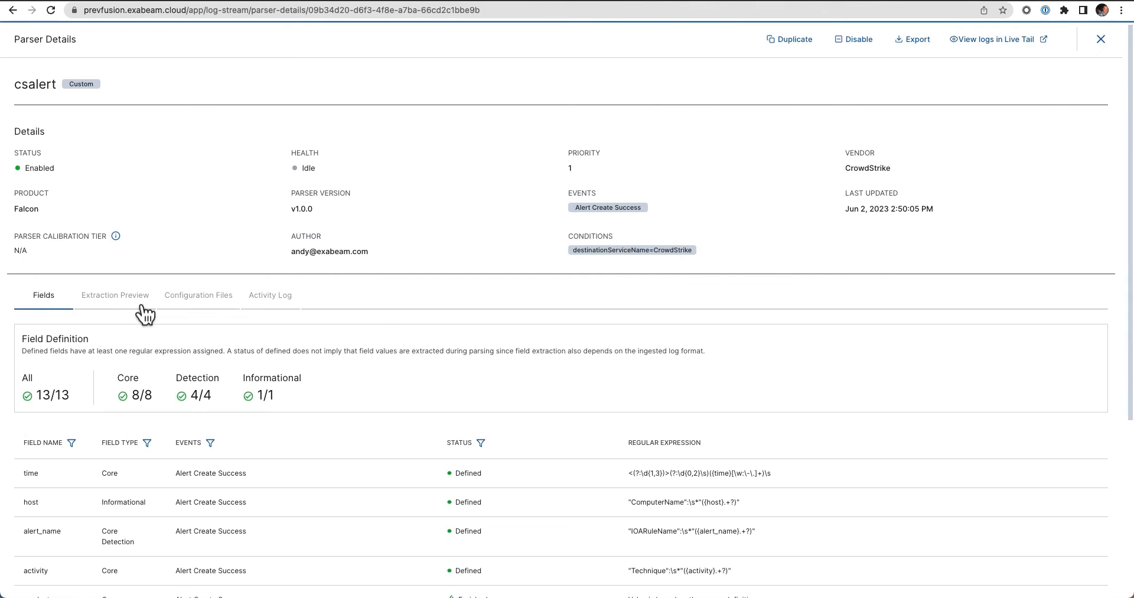
mouse_move(284, 226)
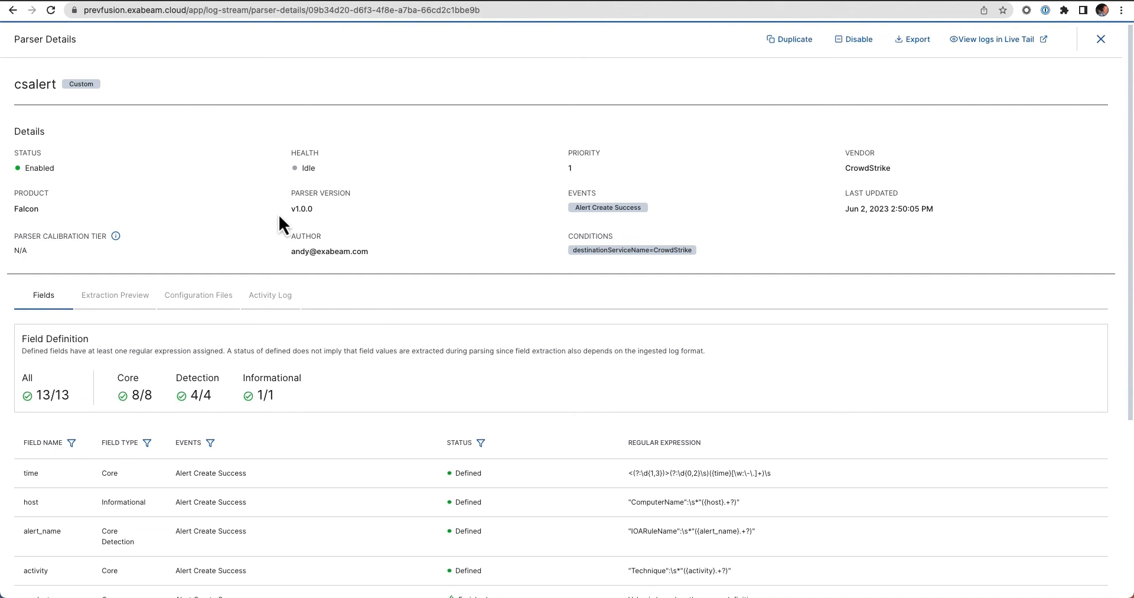
scroll("down", 3)
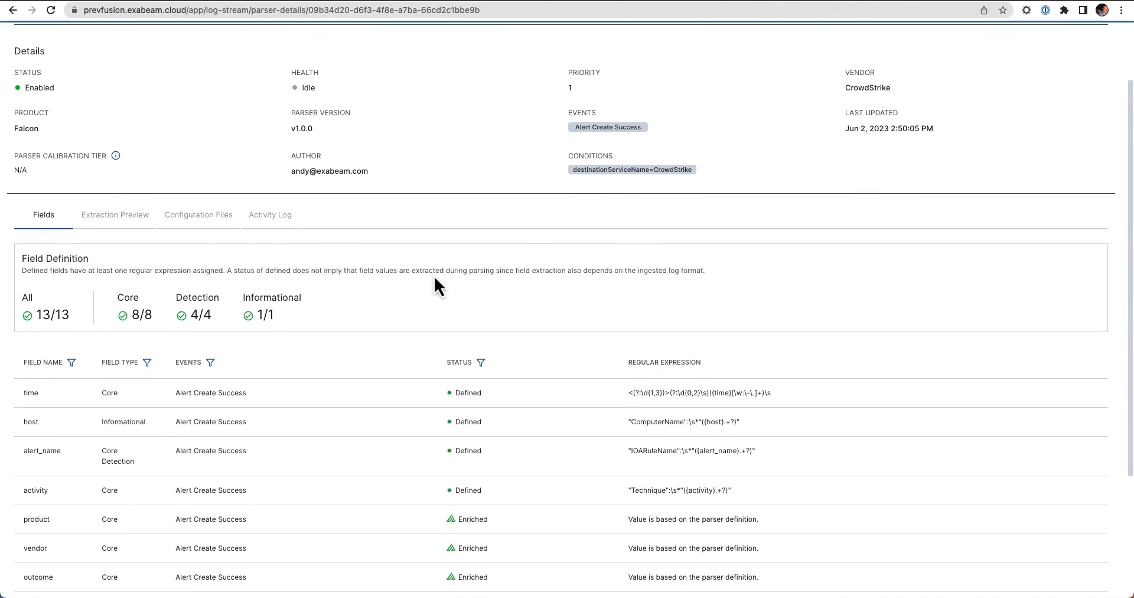
scroll("down", 3)
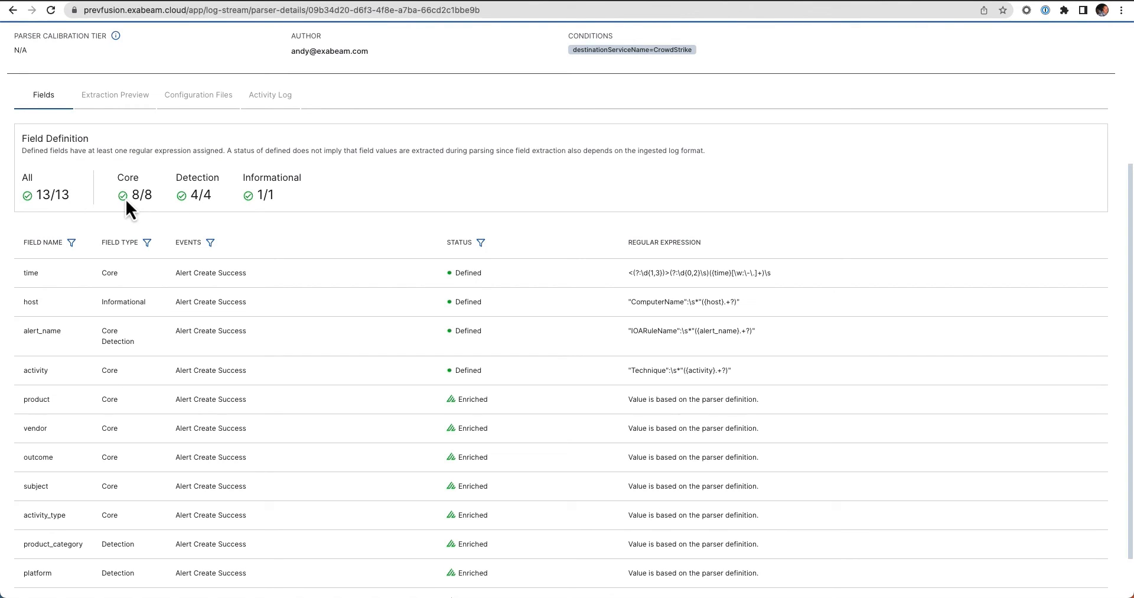
mouse_move(293, 206)
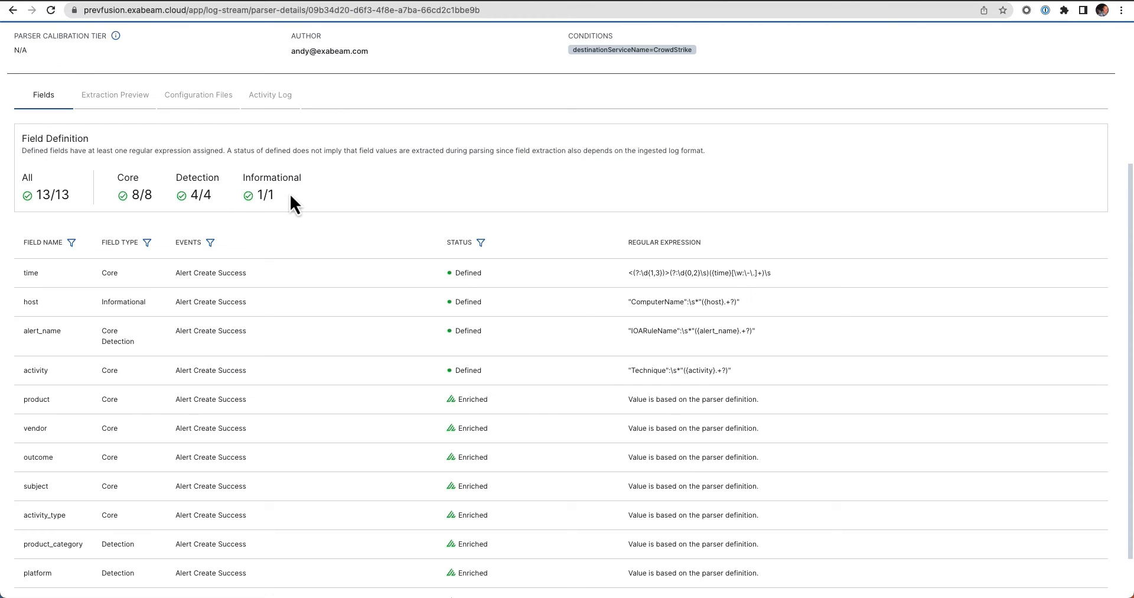
mouse_move(347, 364)
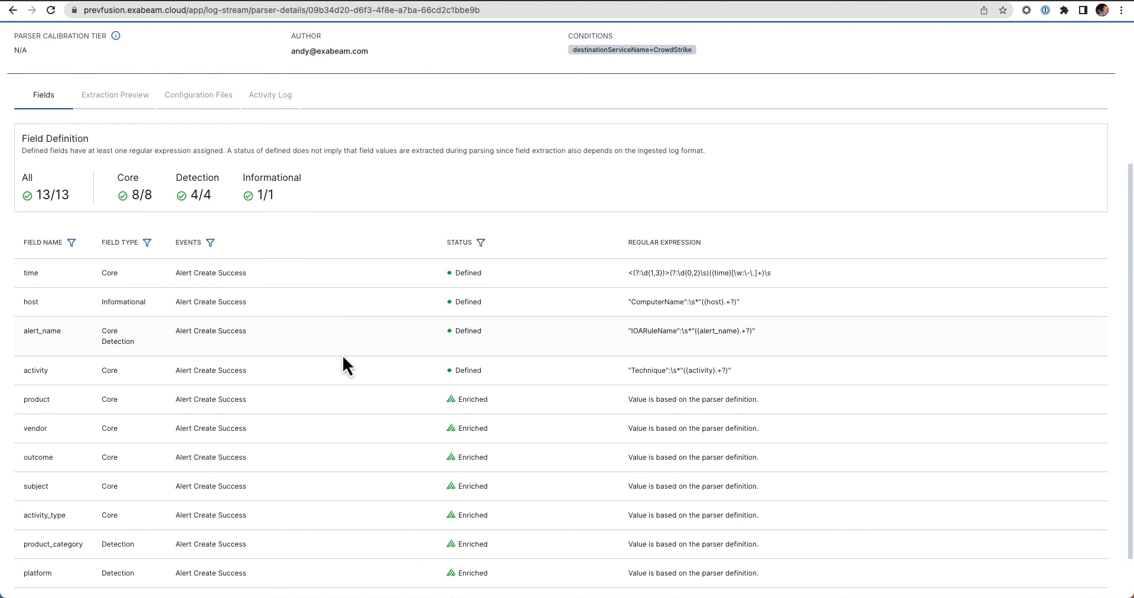
mouse_move(344, 385)
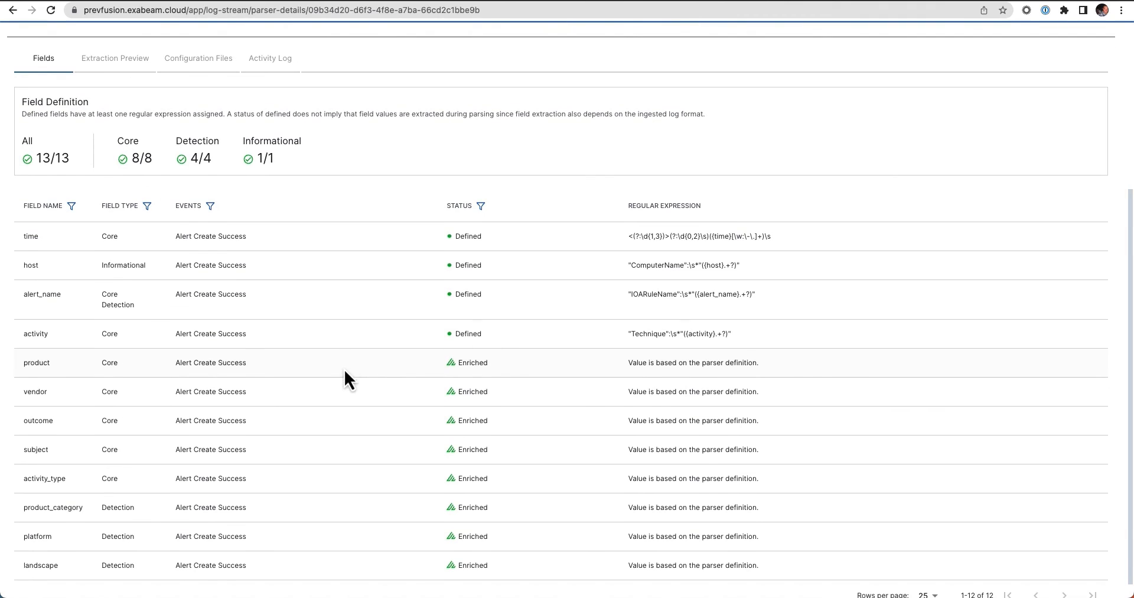
mouse_move(320, 591)
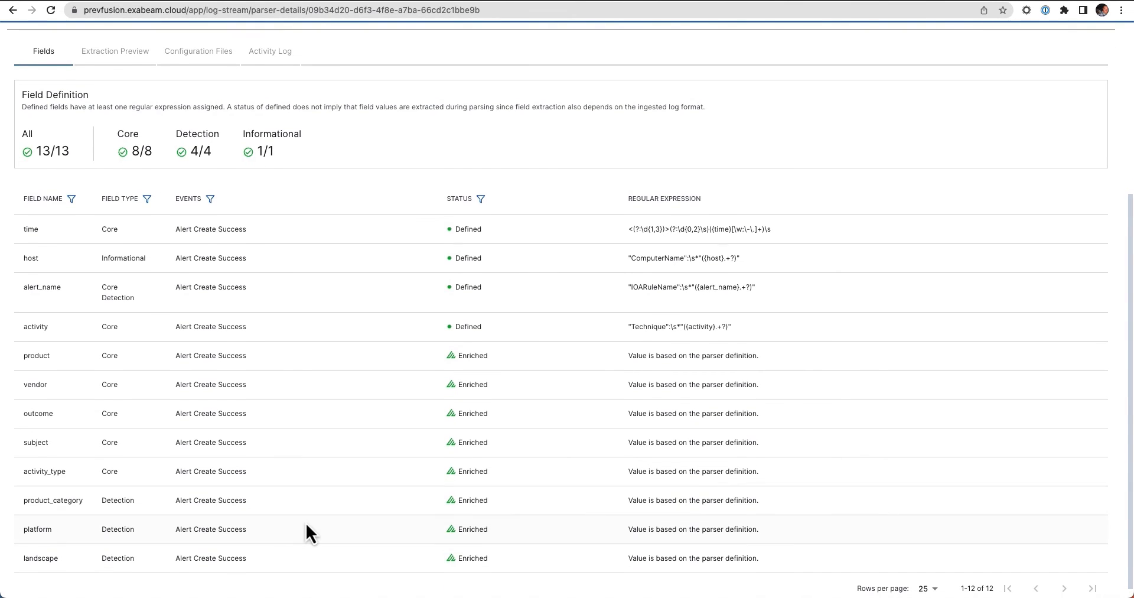
mouse_move(131, 63)
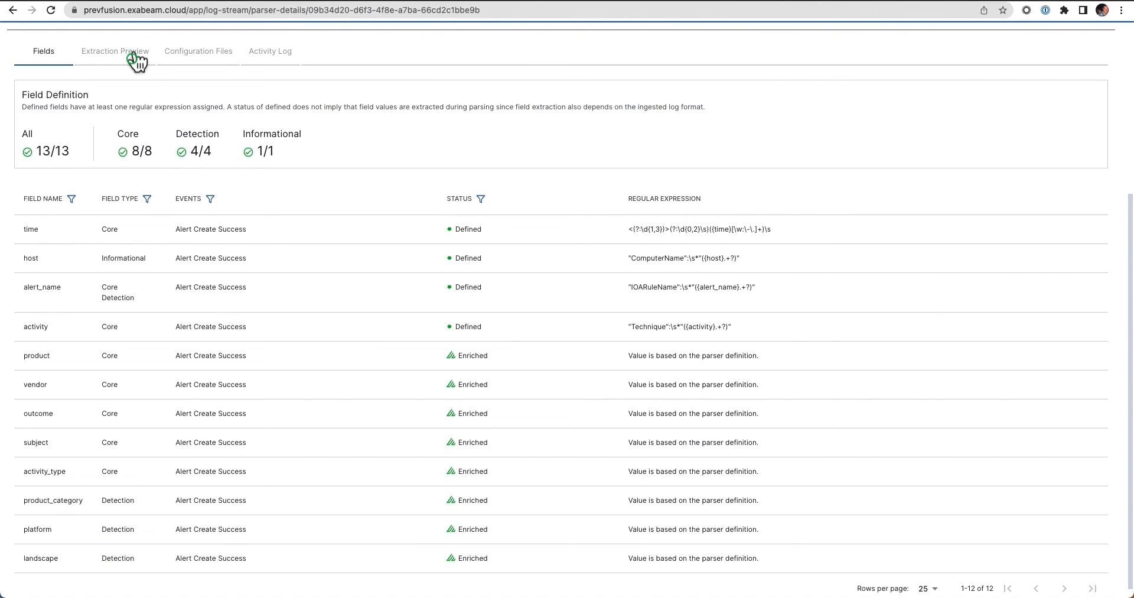
Step: View the csalert extraction preview leading to its parser.conf configuration file
left_click(117, 51)
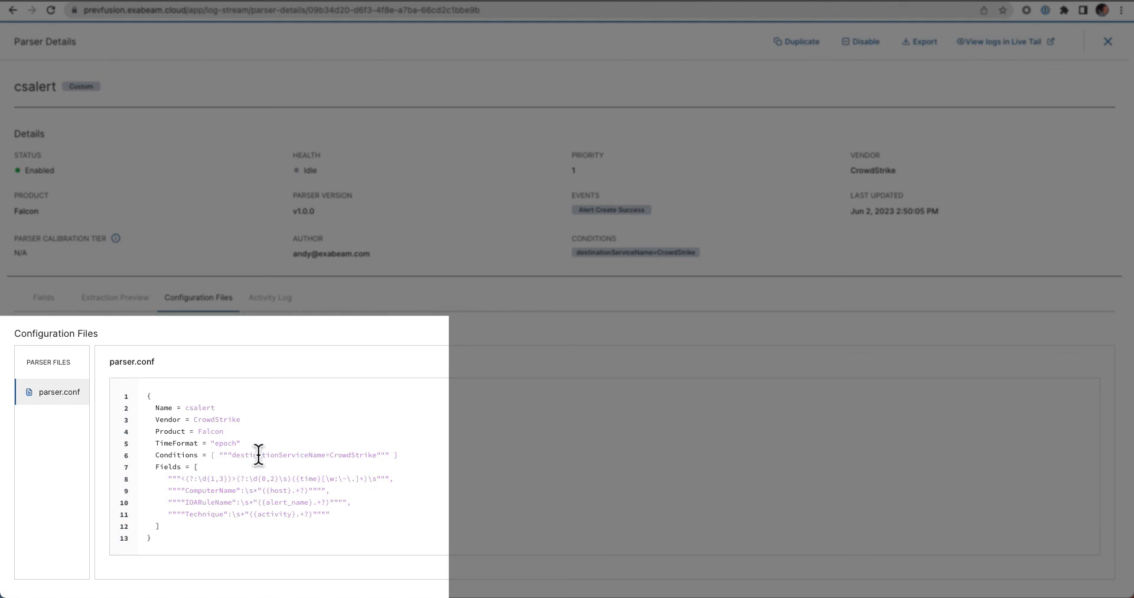
mouse_move(1106, 43)
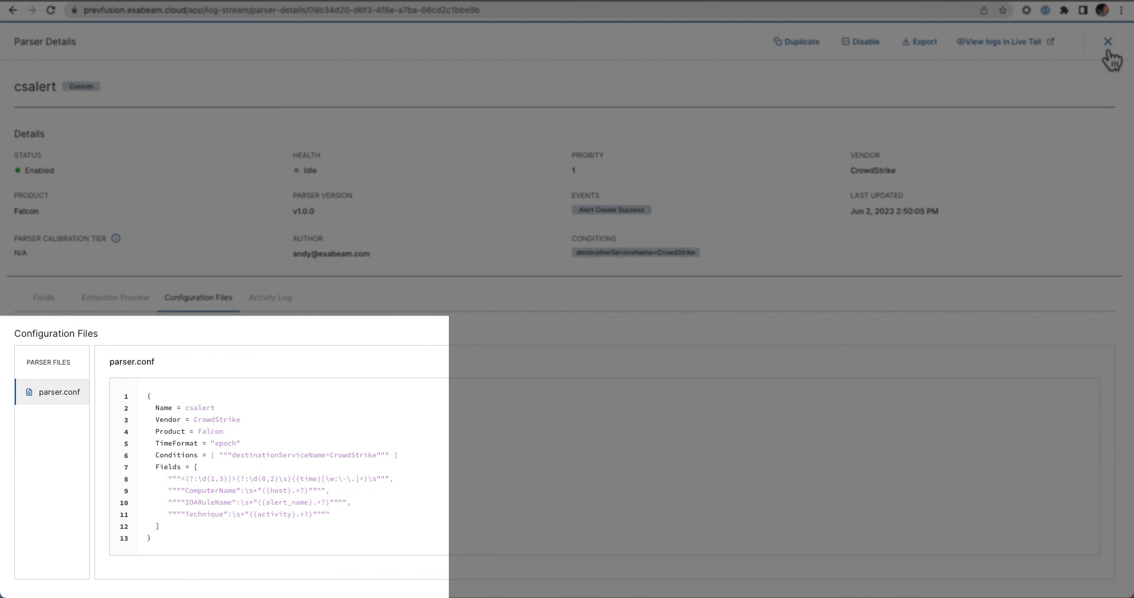